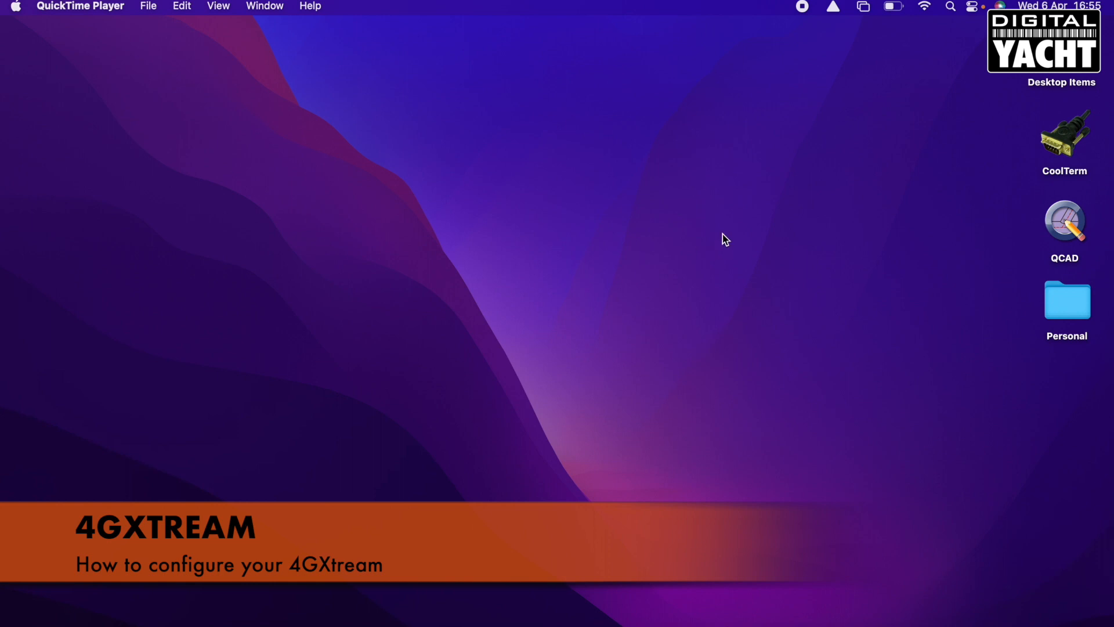
mouse_move(835, 176)
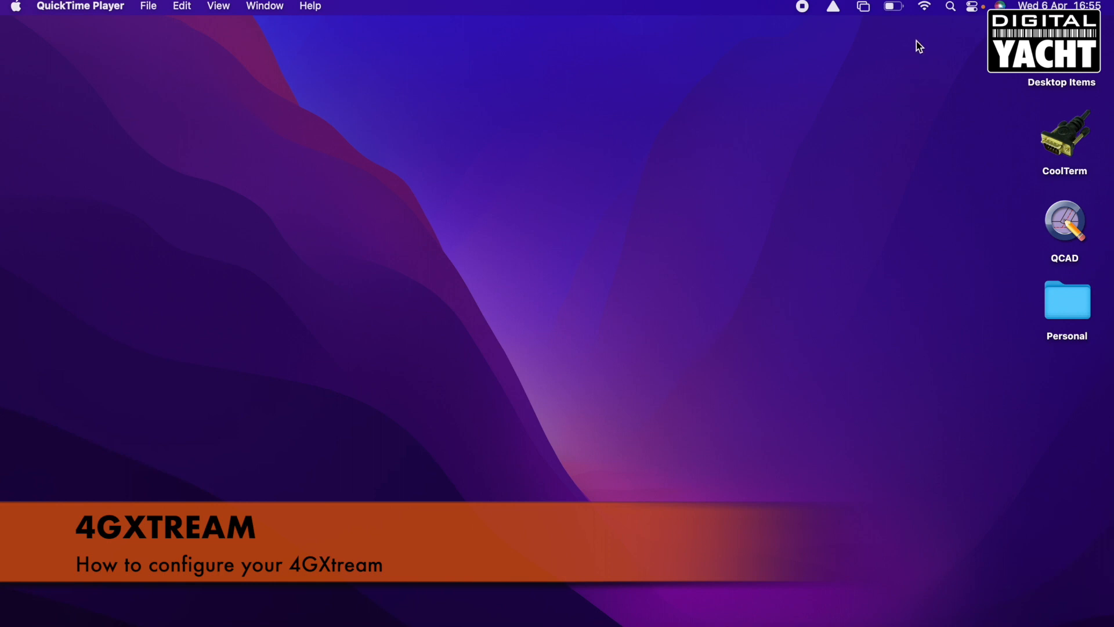
Show the macOS Wi-Fi network list with 4GXtream_2G and 4GXtream_5G
click(925, 7)
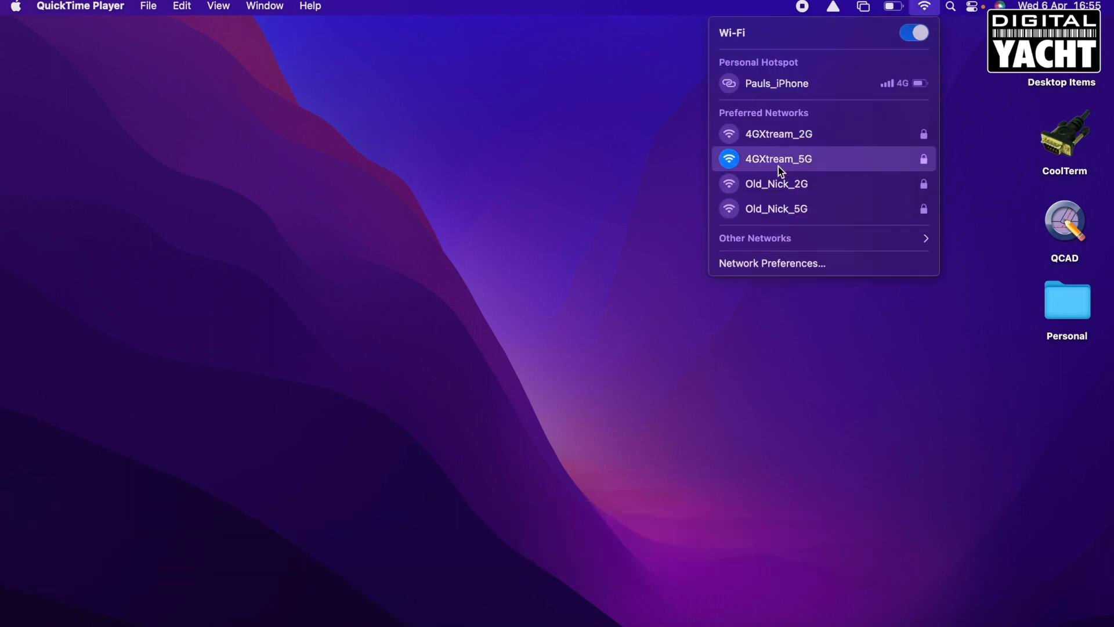
mouse_move(802, 166)
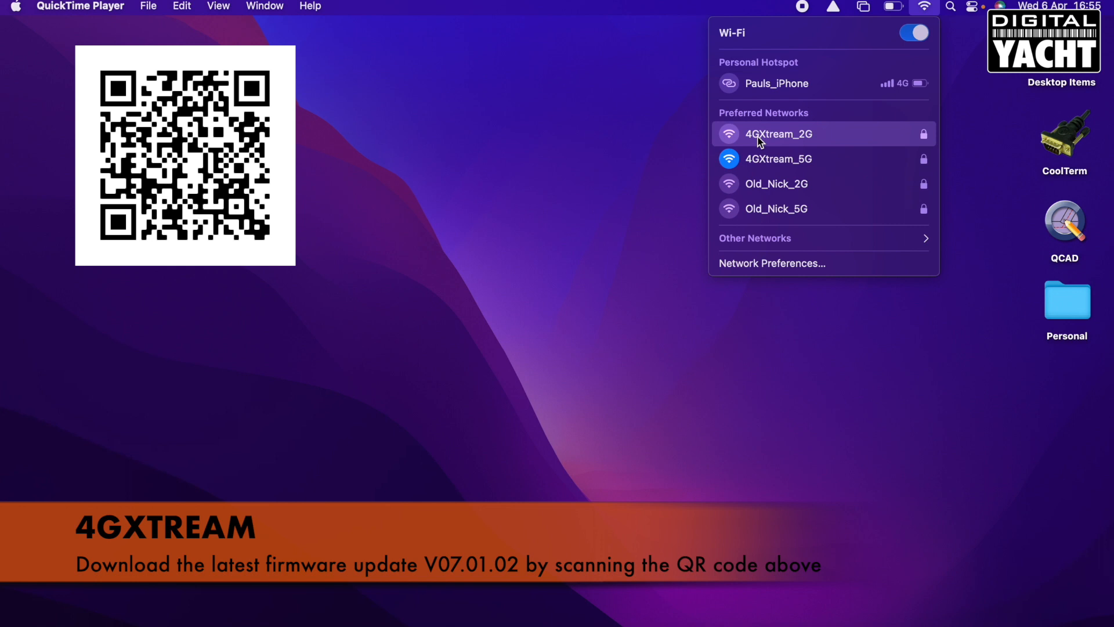
mouse_move(756, 166)
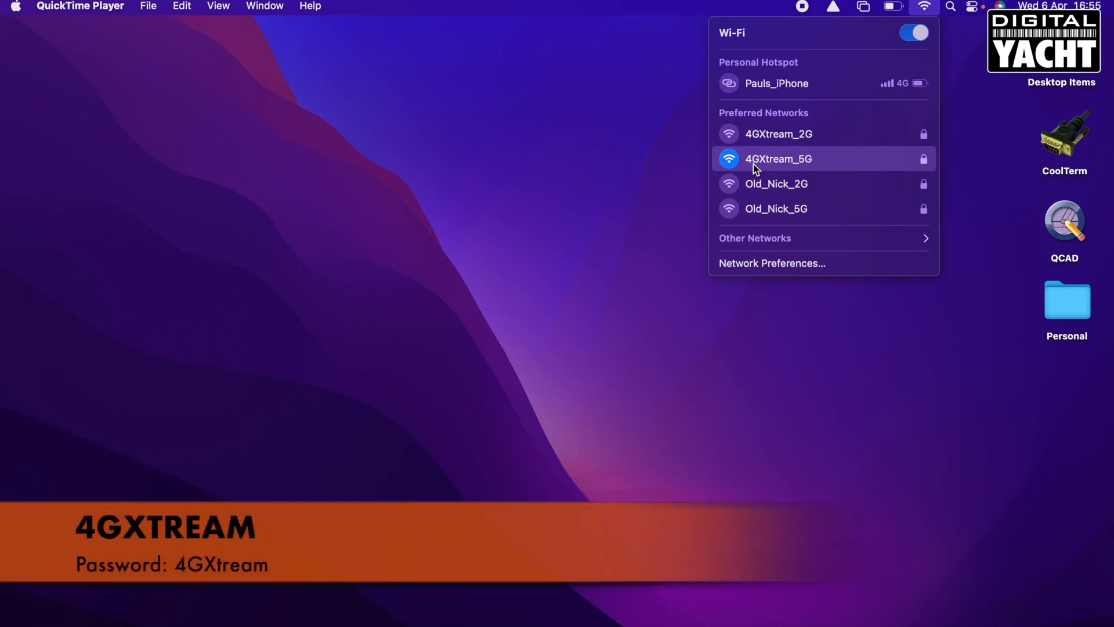
mouse_move(766, 170)
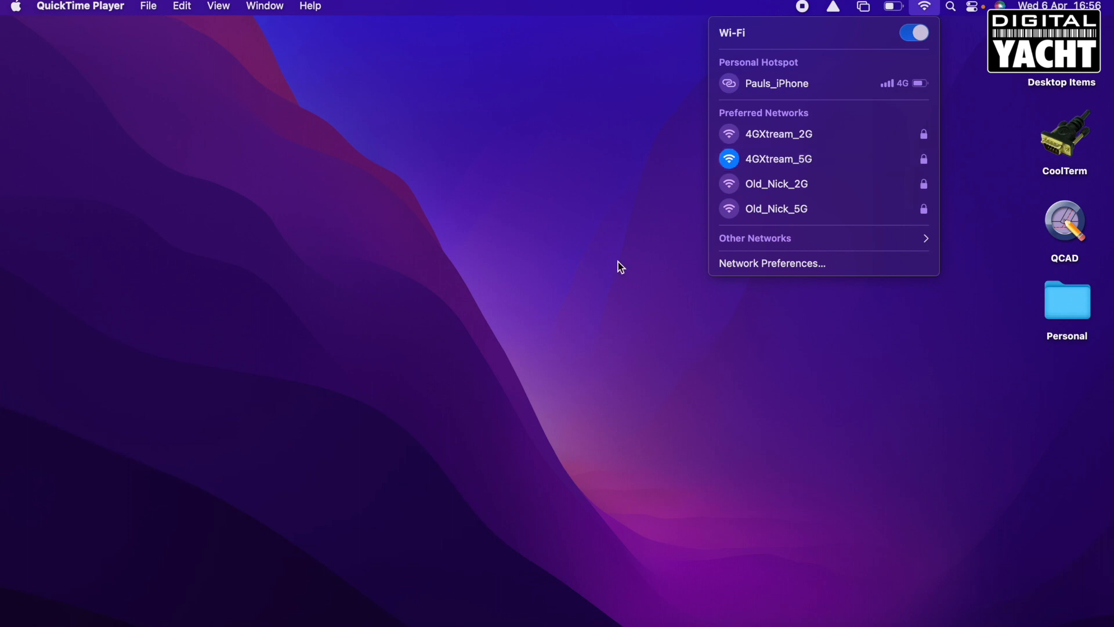
mouse_move(604, 287)
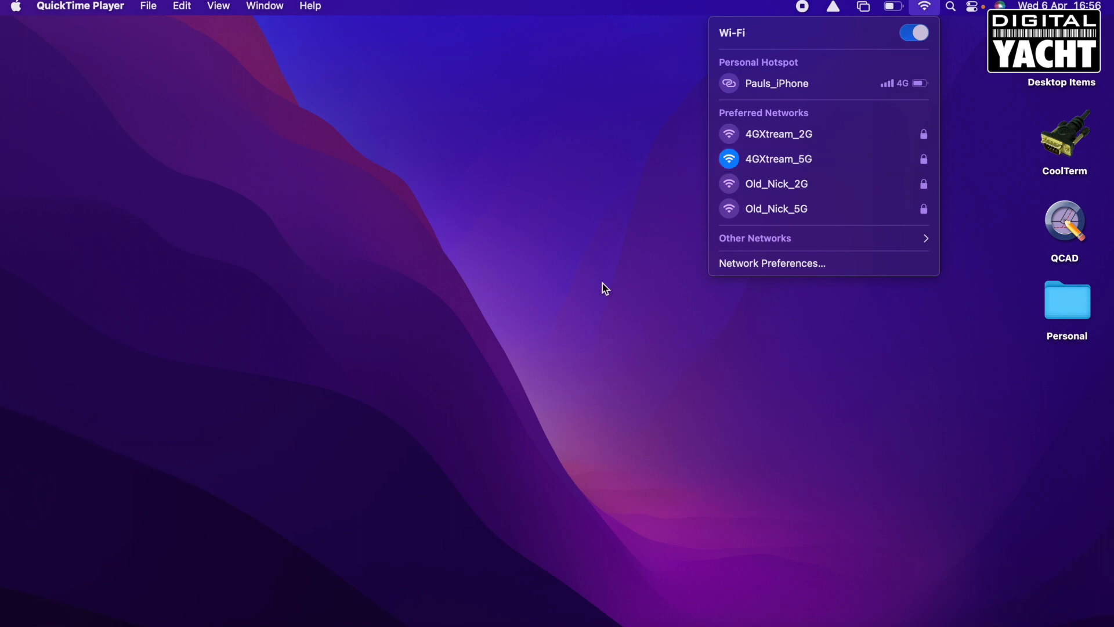
mouse_move(475, 388)
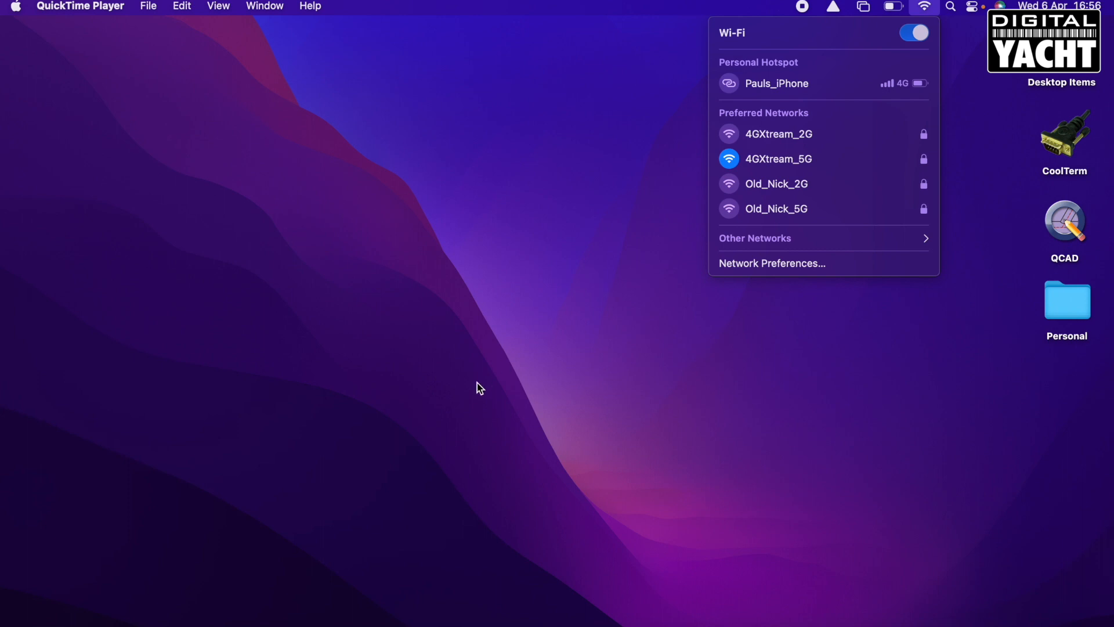
mouse_move(275, 549)
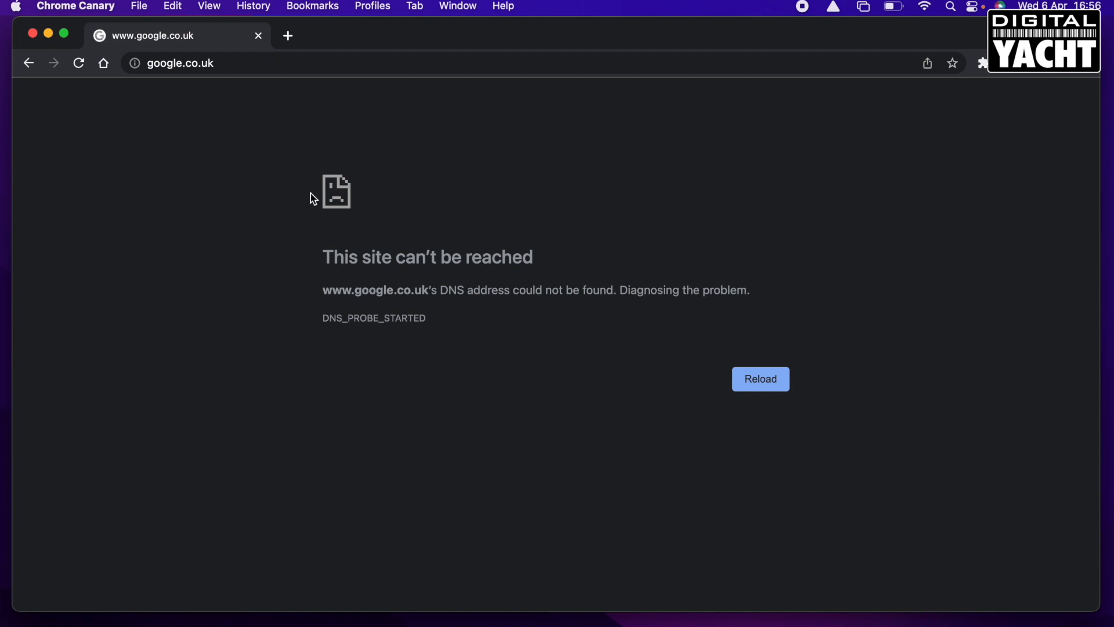
mouse_move(257, 120)
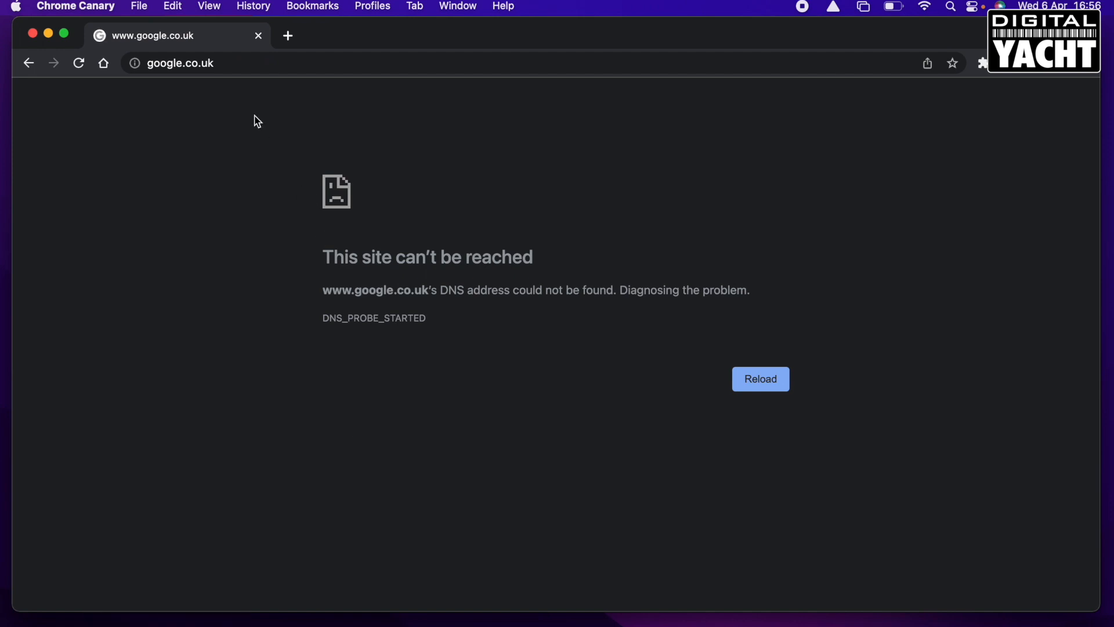
mouse_move(478, 320)
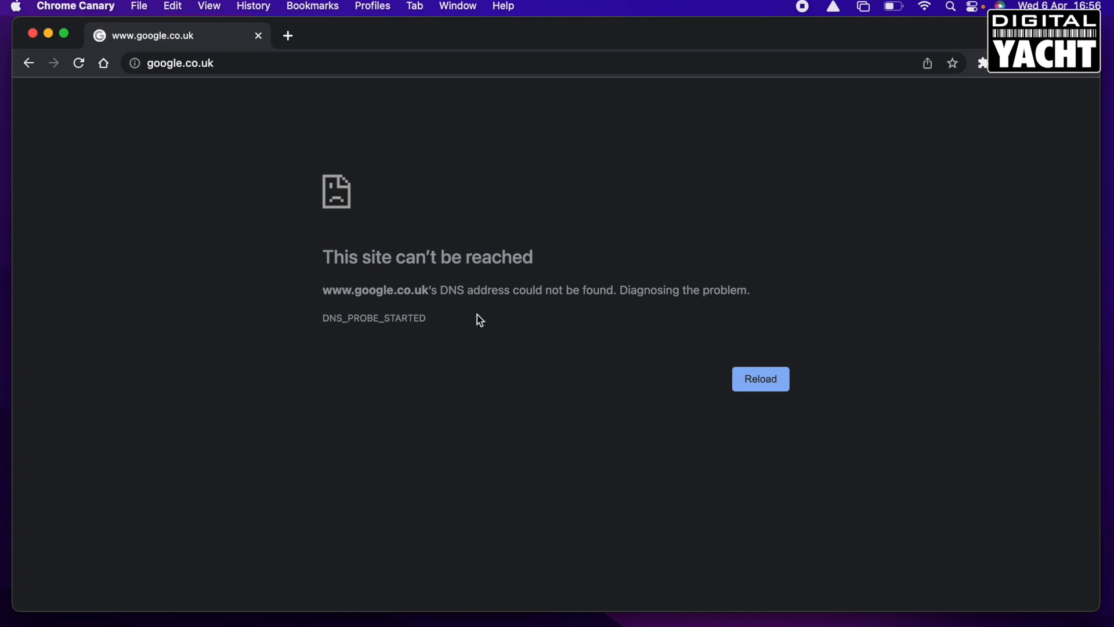
mouse_move(394, 284)
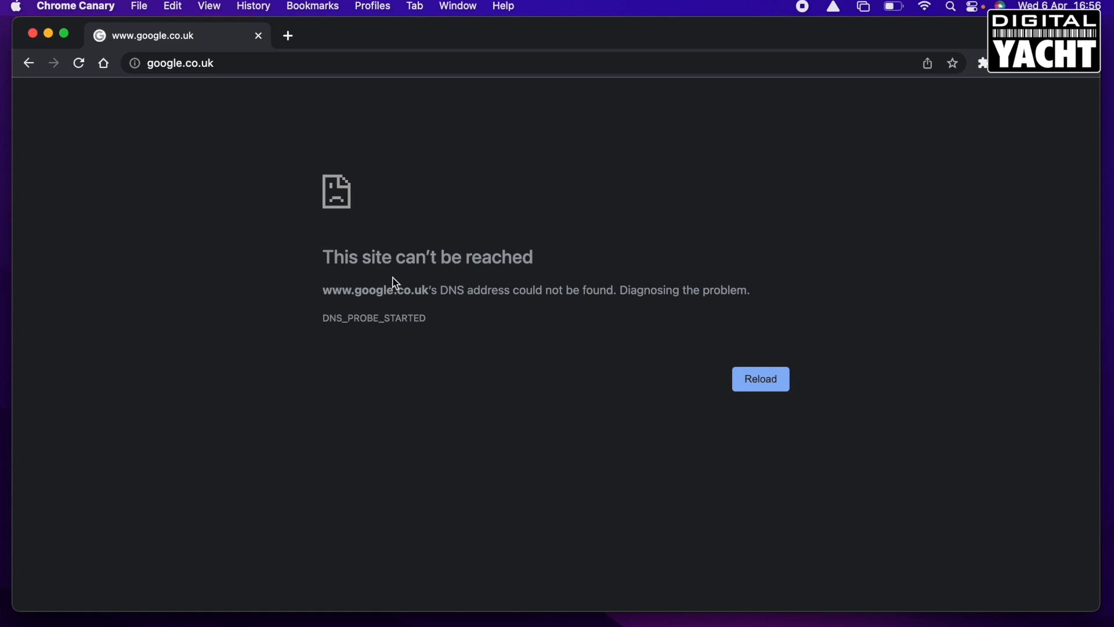
mouse_move(180, 174)
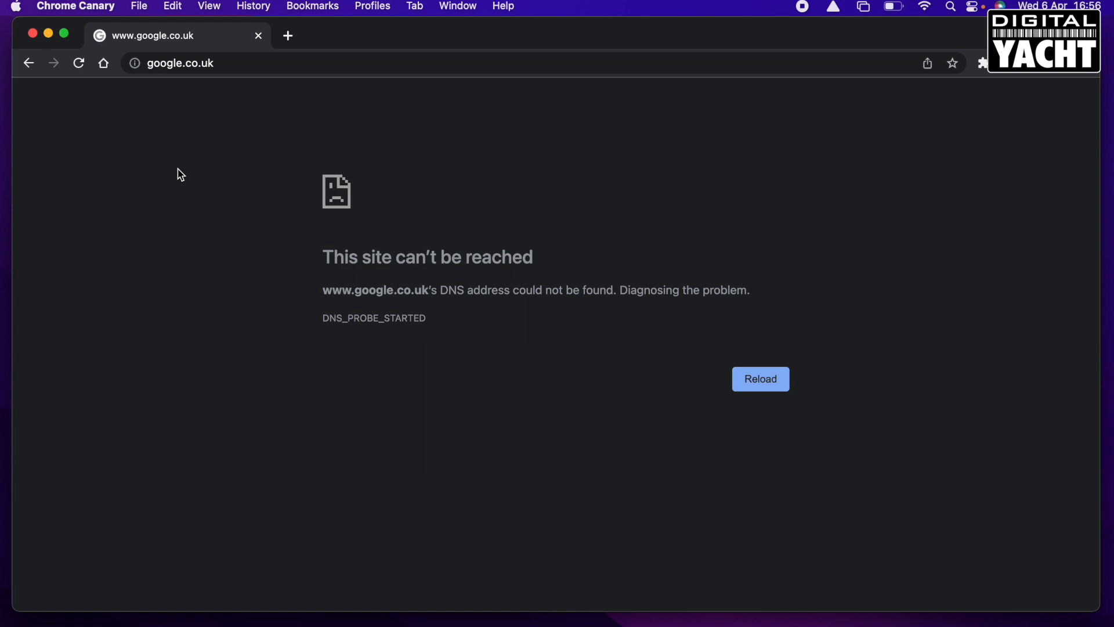
Reload google.co.uk twice and confirm the No Internet error persists
click(759, 378)
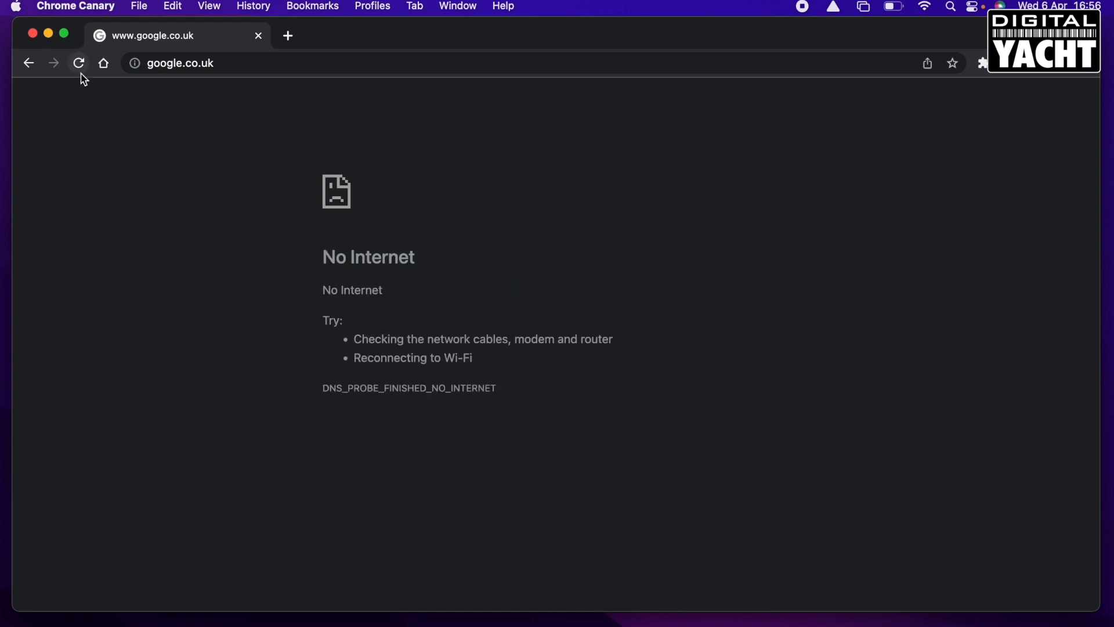
mouse_move(78, 63)
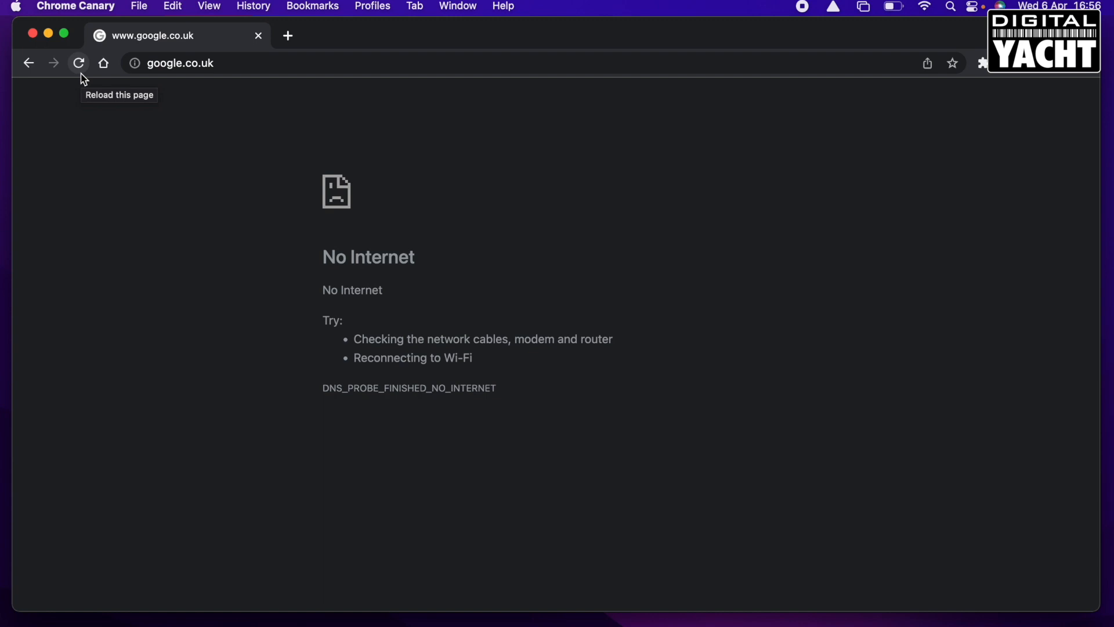
click(180, 63)
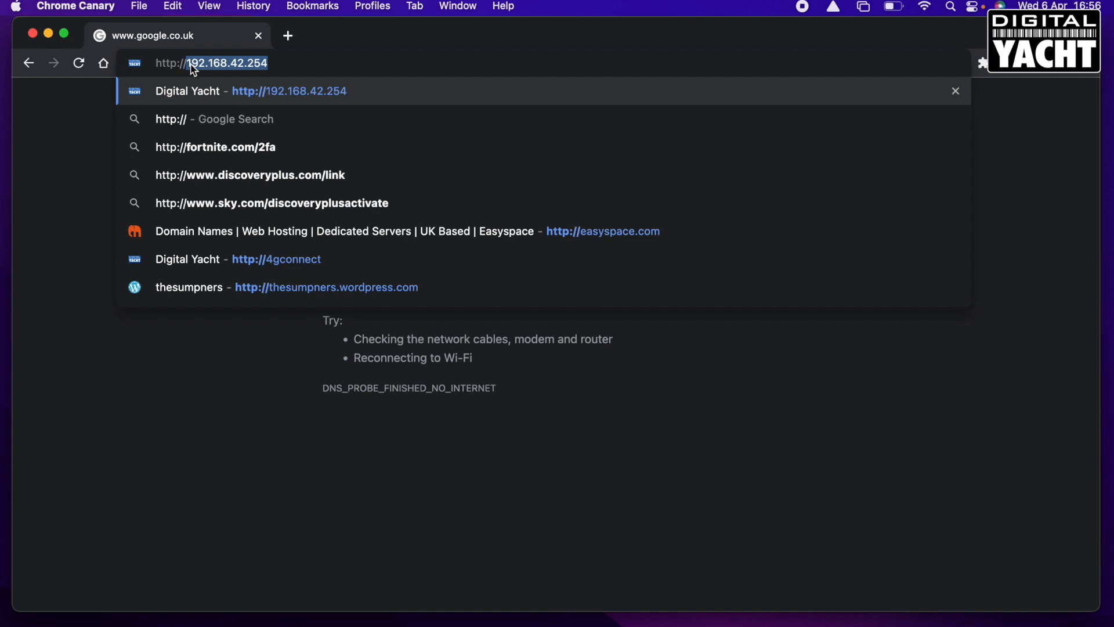
text(1)
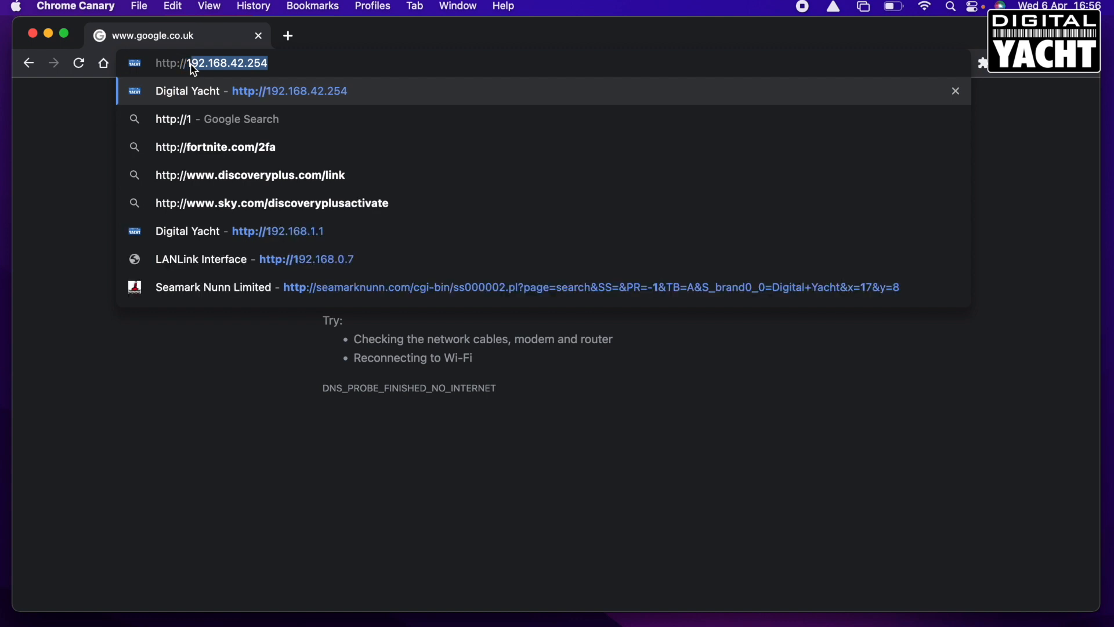
text(192.1)
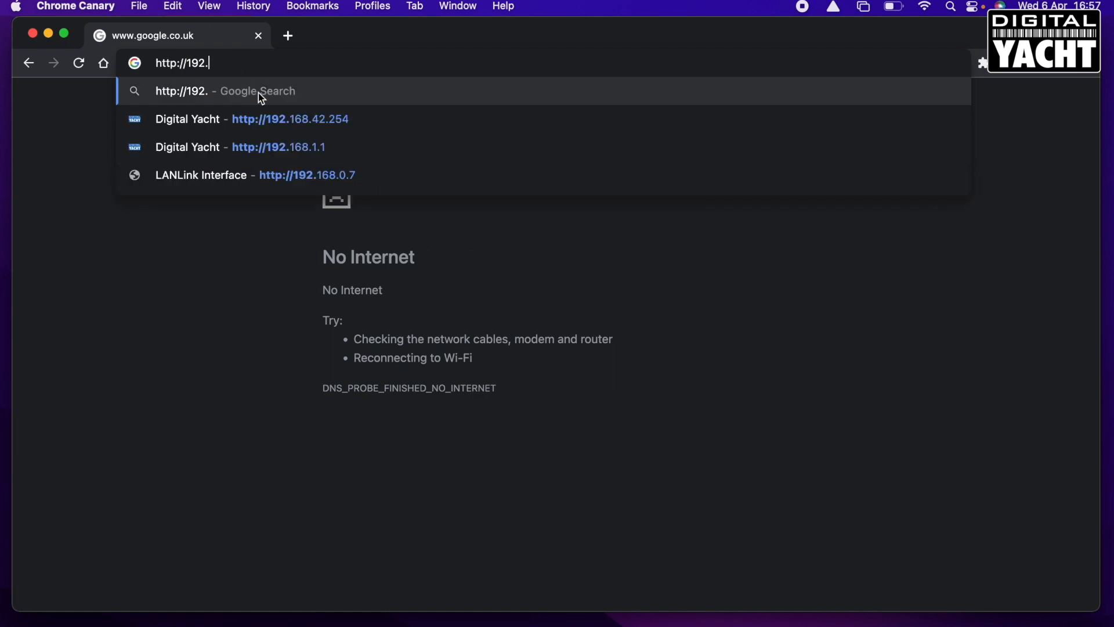
key(Backspace)
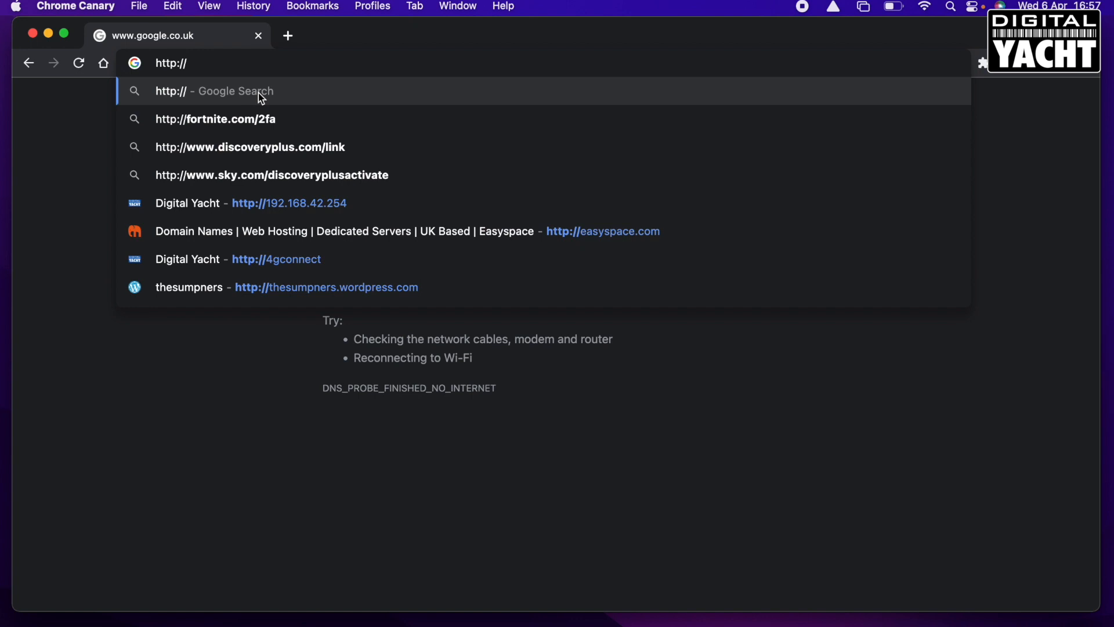
text(4f)
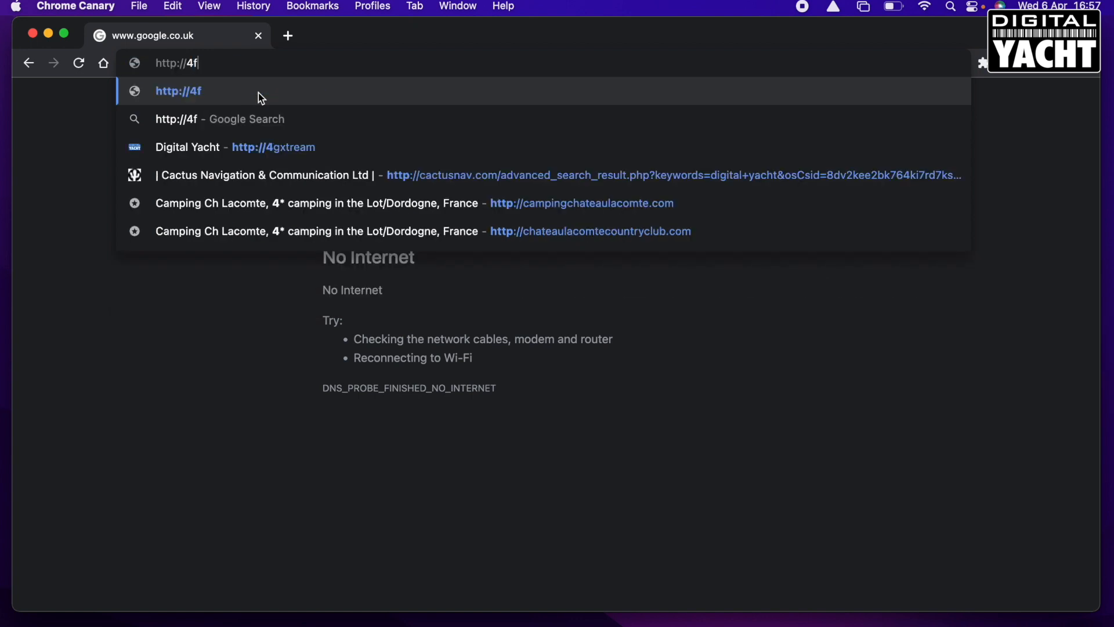
key(Backspace)
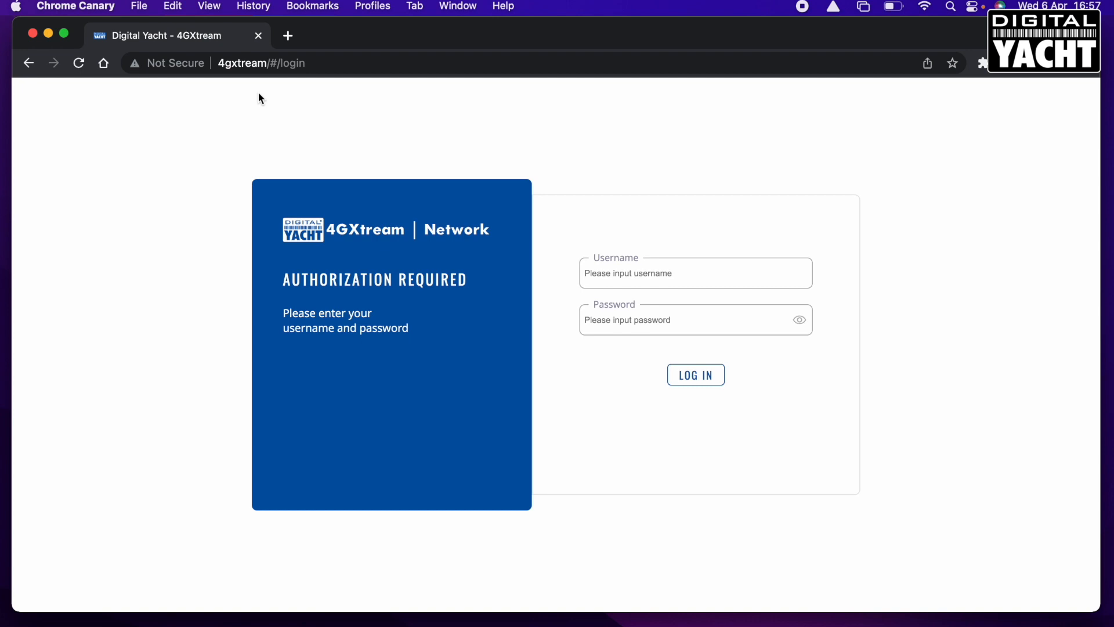
Log in to the 4GXtream router as admin with the stored password
click(695, 273)
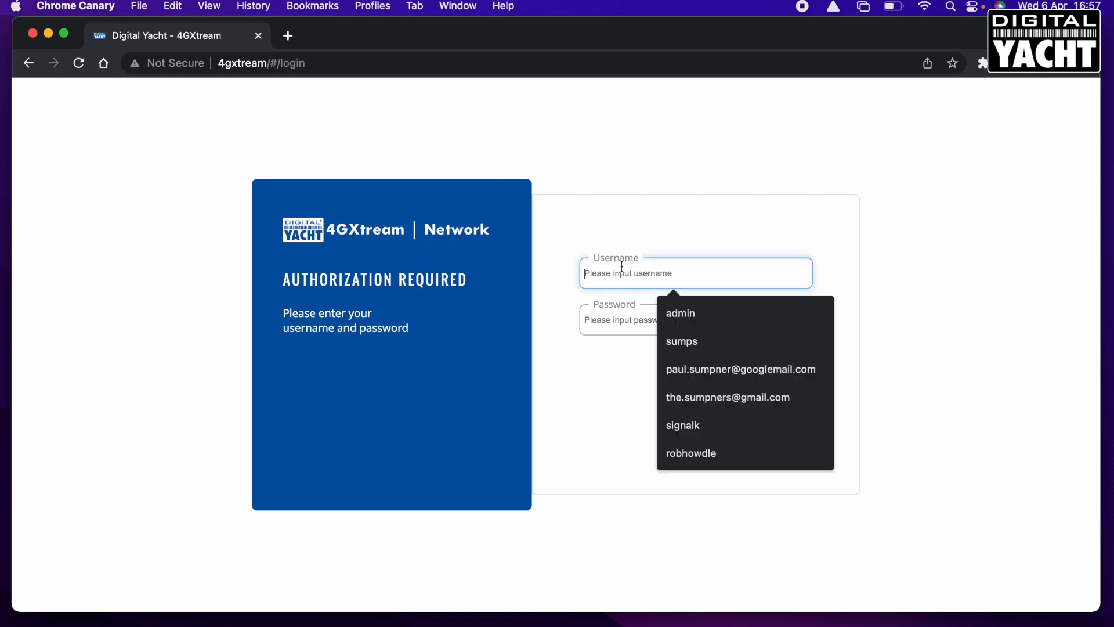
text(ad)
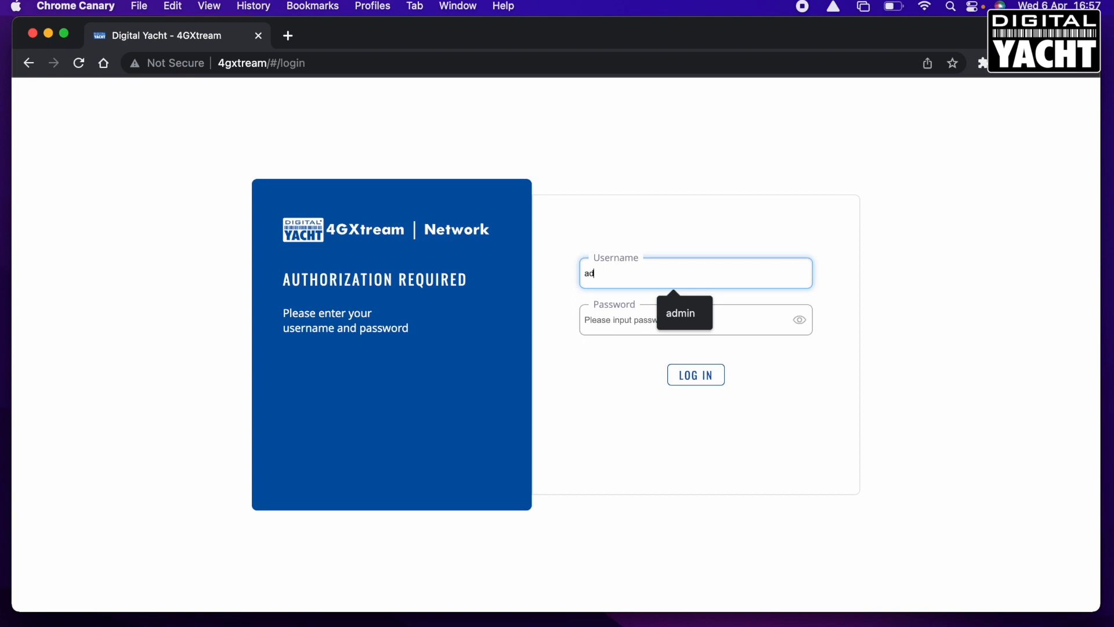
click(695, 319)
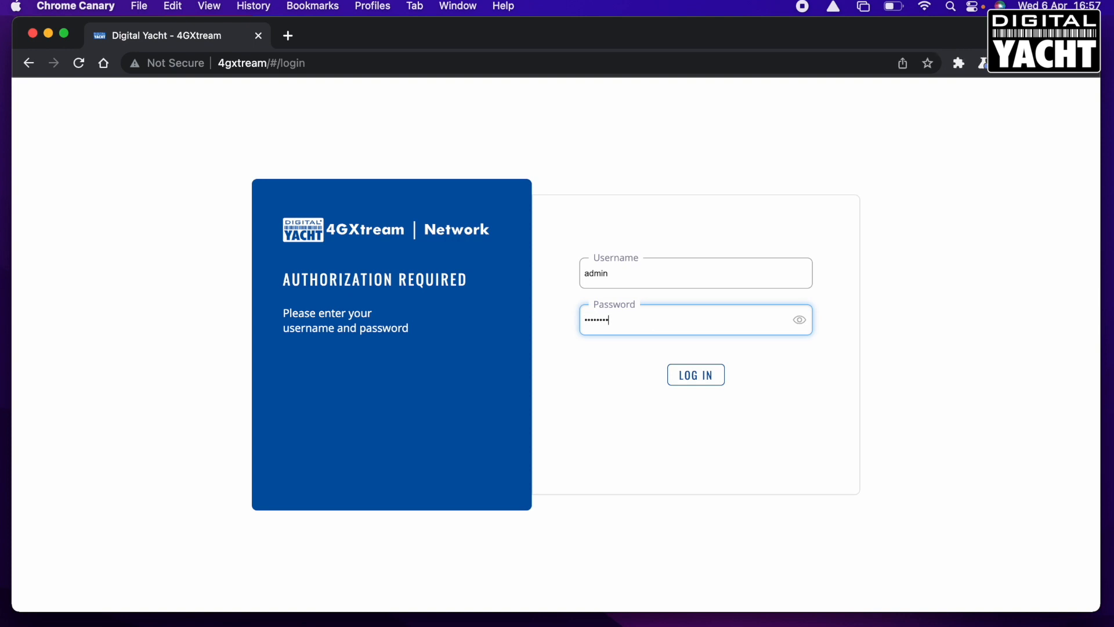
click(799, 319)
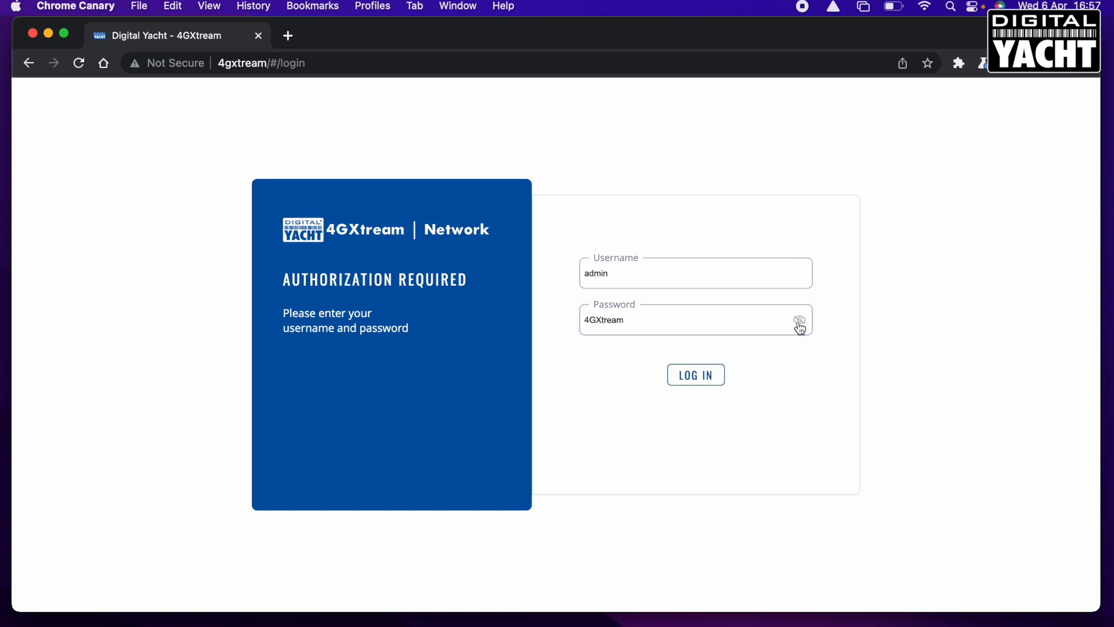
click(695, 375)
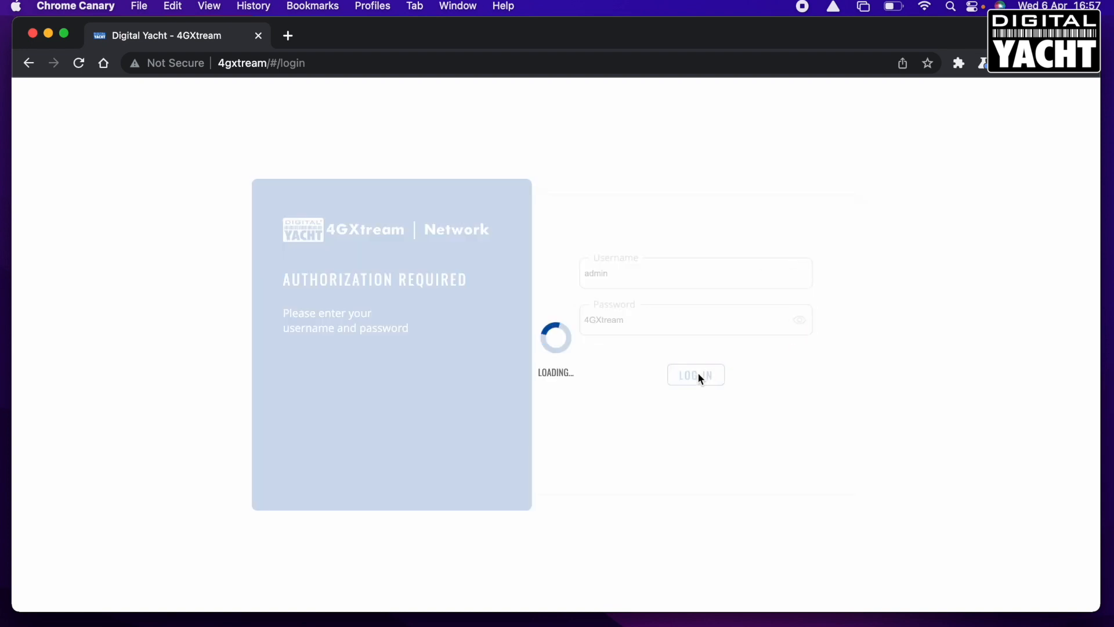
click(695, 375)
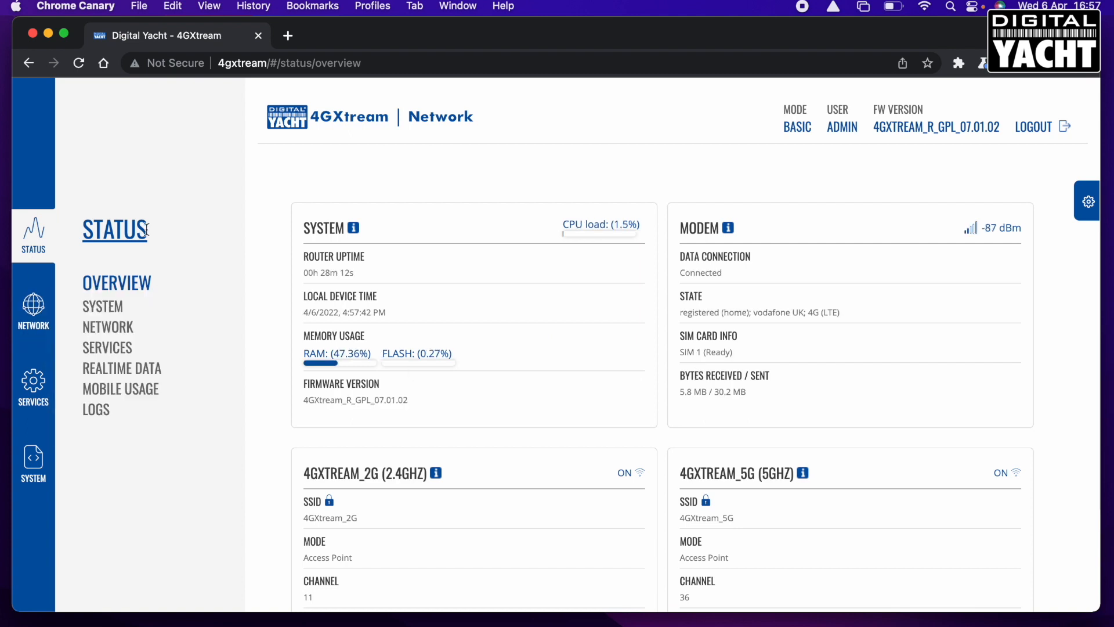
mouse_move(737, 311)
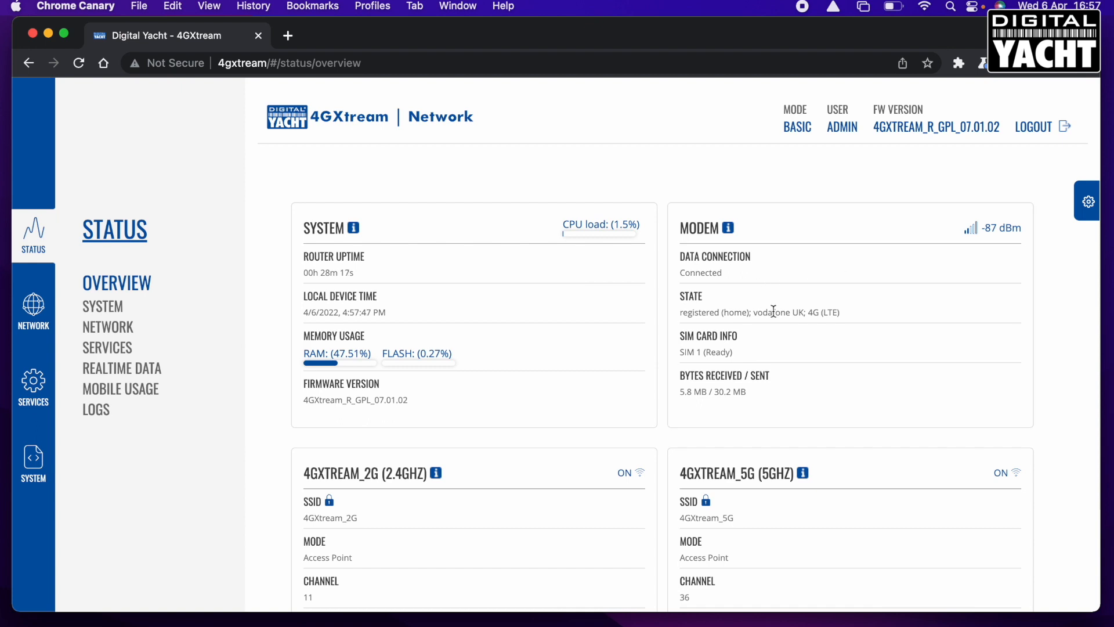
mouse_move(701, 205)
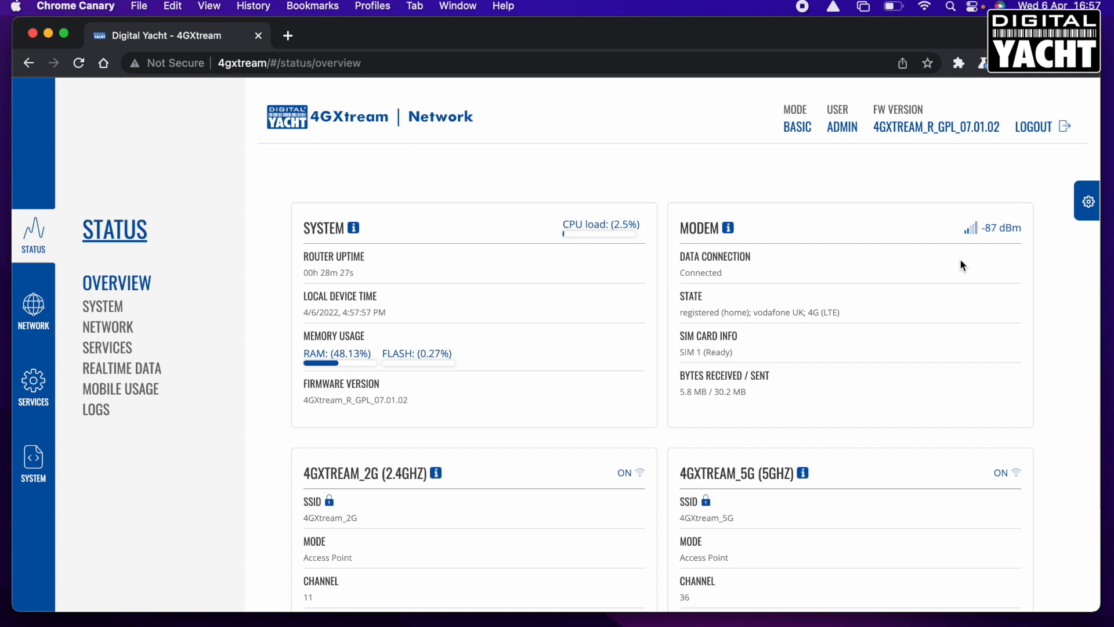
mouse_move(982, 257)
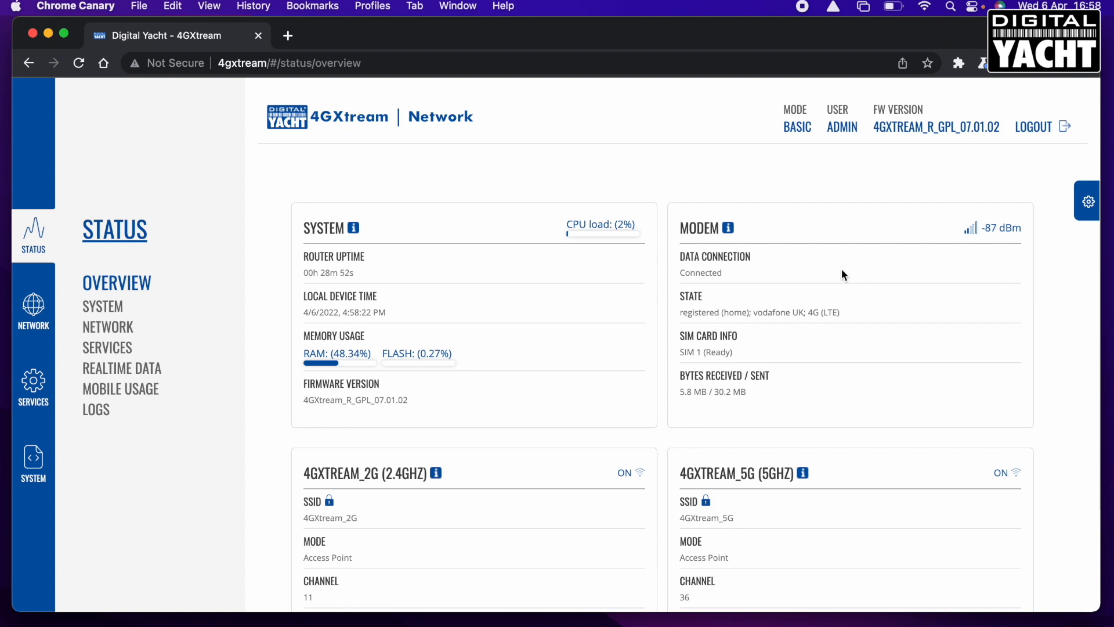
mouse_move(970, 259)
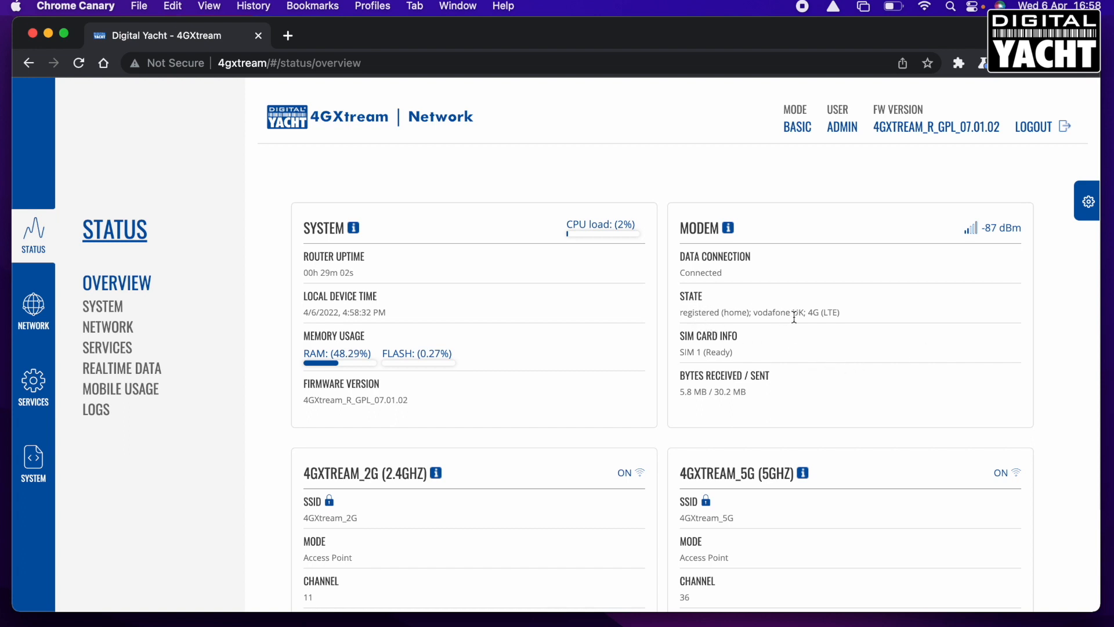
mouse_move(775, 328)
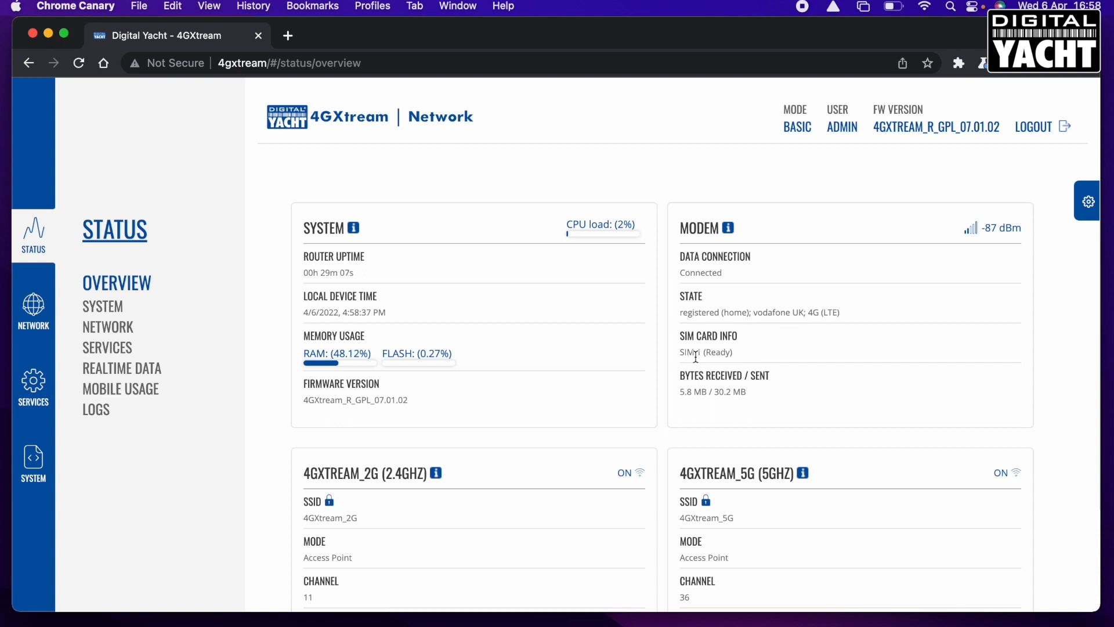
mouse_move(752, 362)
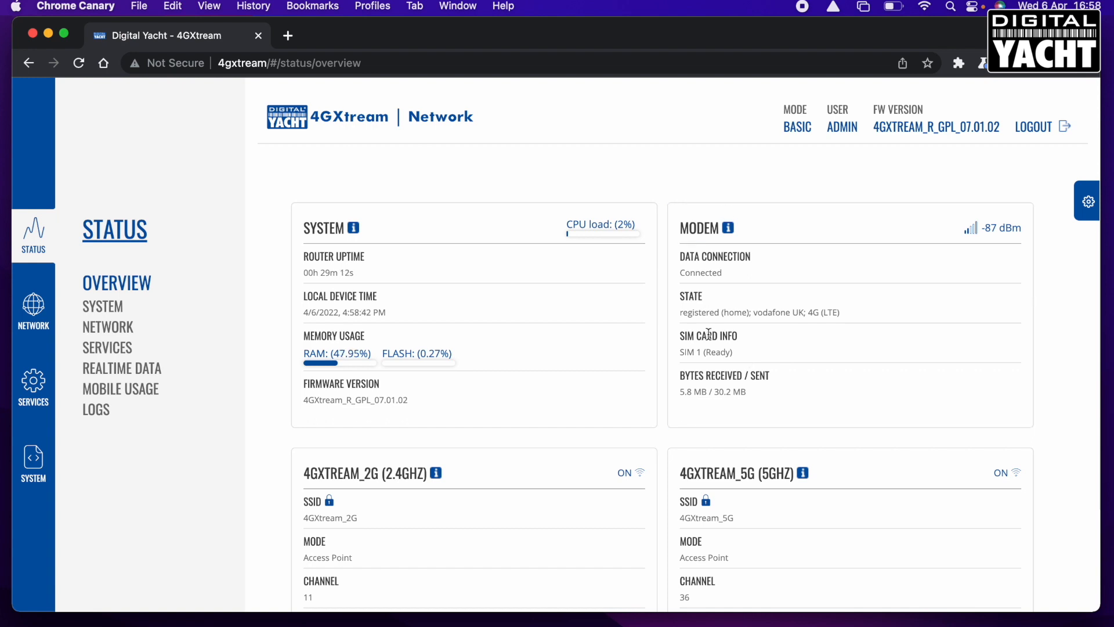
mouse_move(781, 351)
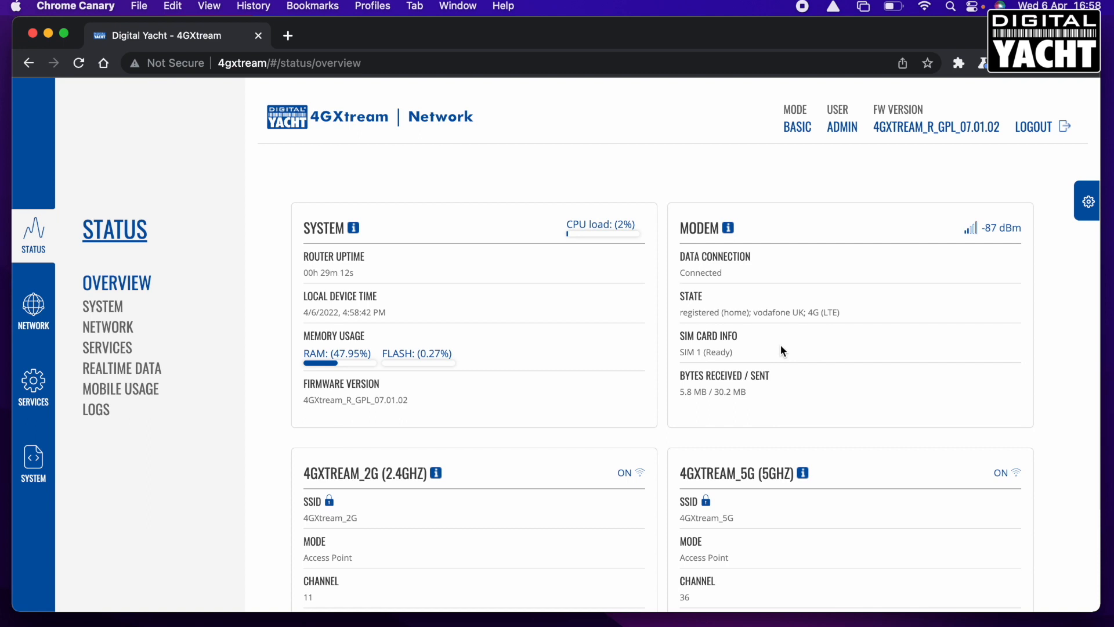
mouse_move(278, 45)
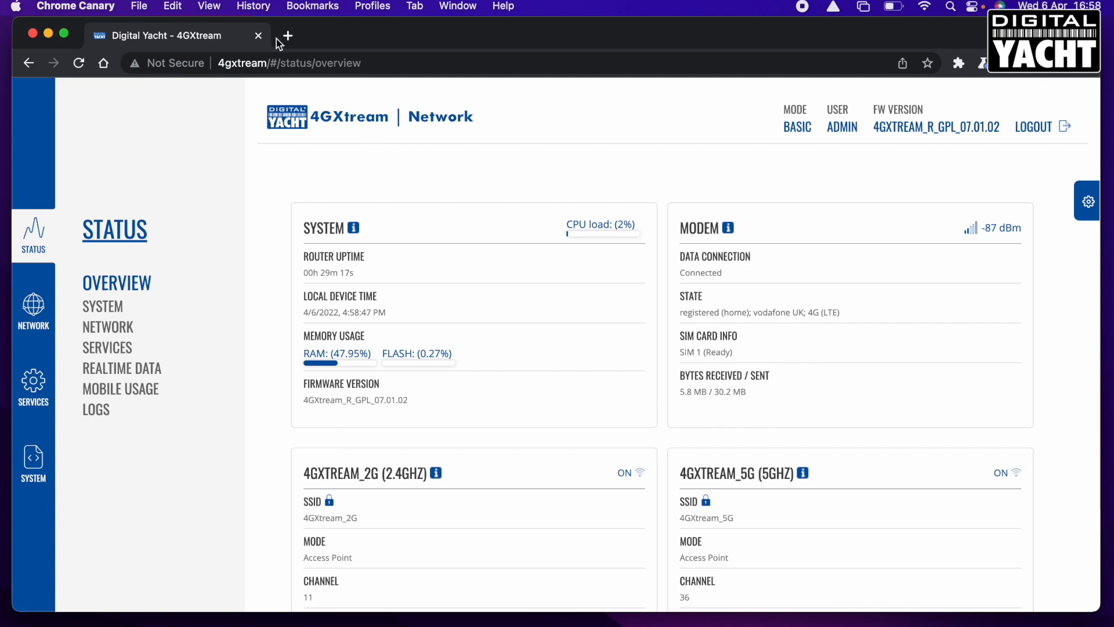
Load bbc.co.uk in a new tab, see it fail, and return to the 4GXtream tab
click(287, 36)
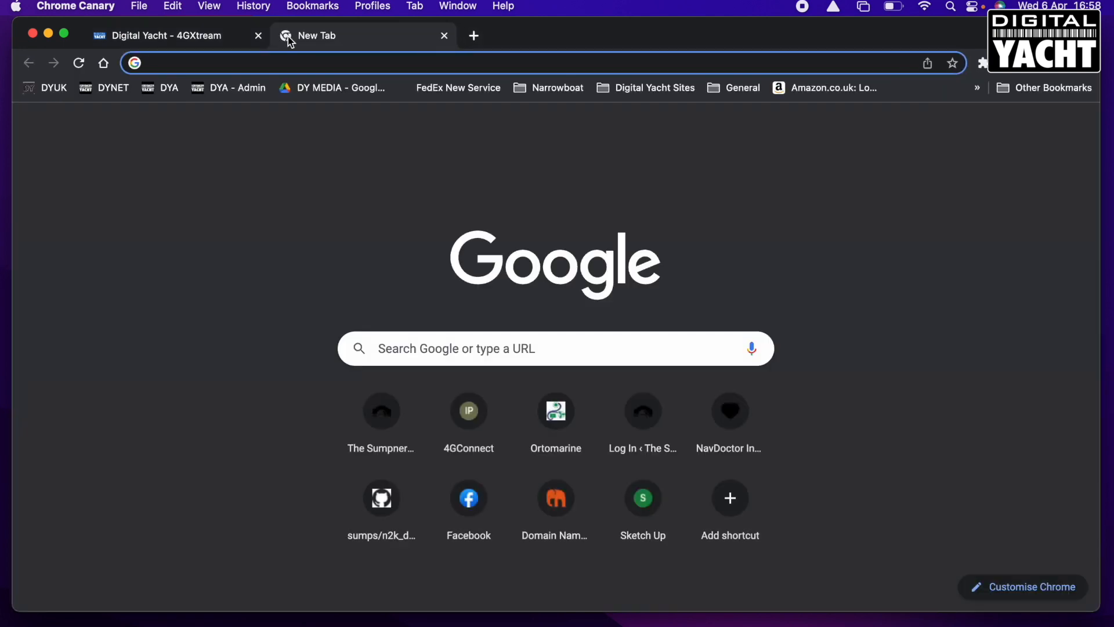
text(bbc.co.uk)
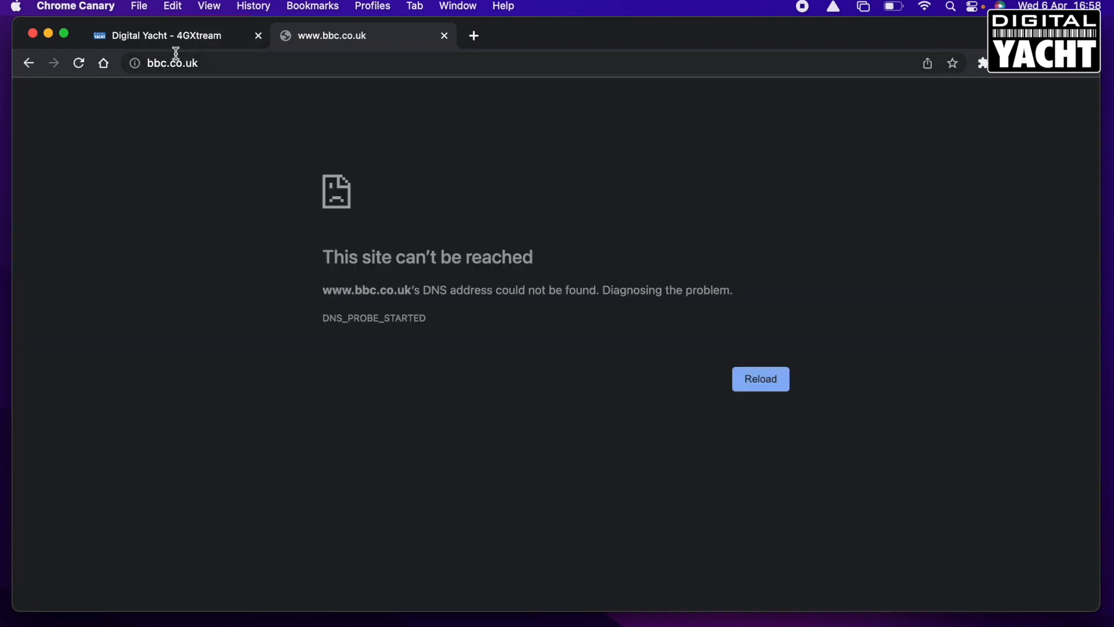
click(167, 36)
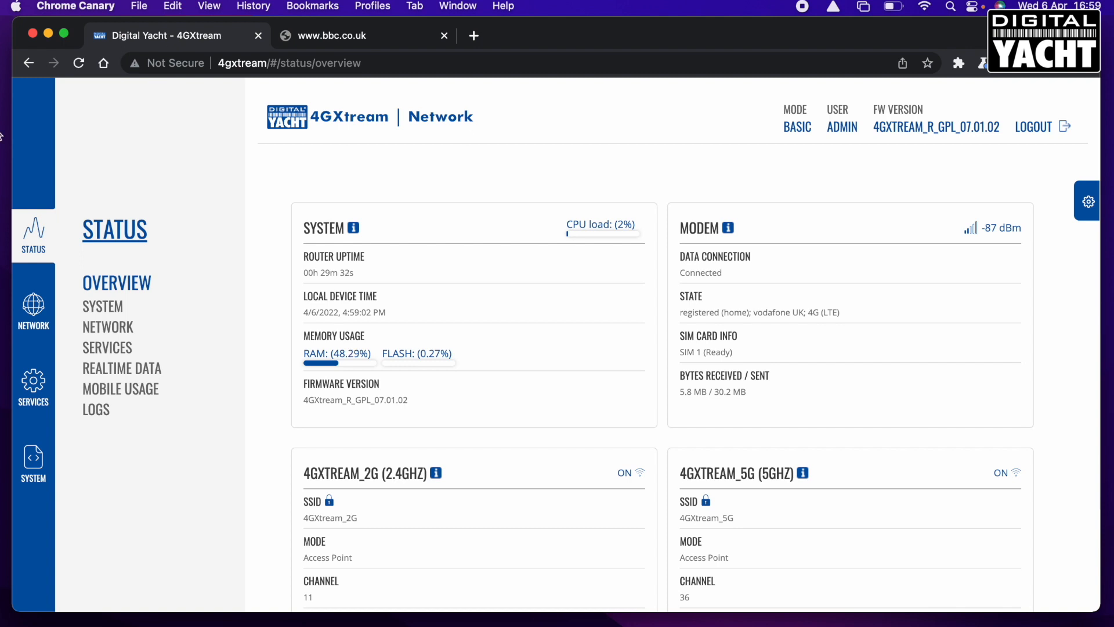
mouse_move(110, 167)
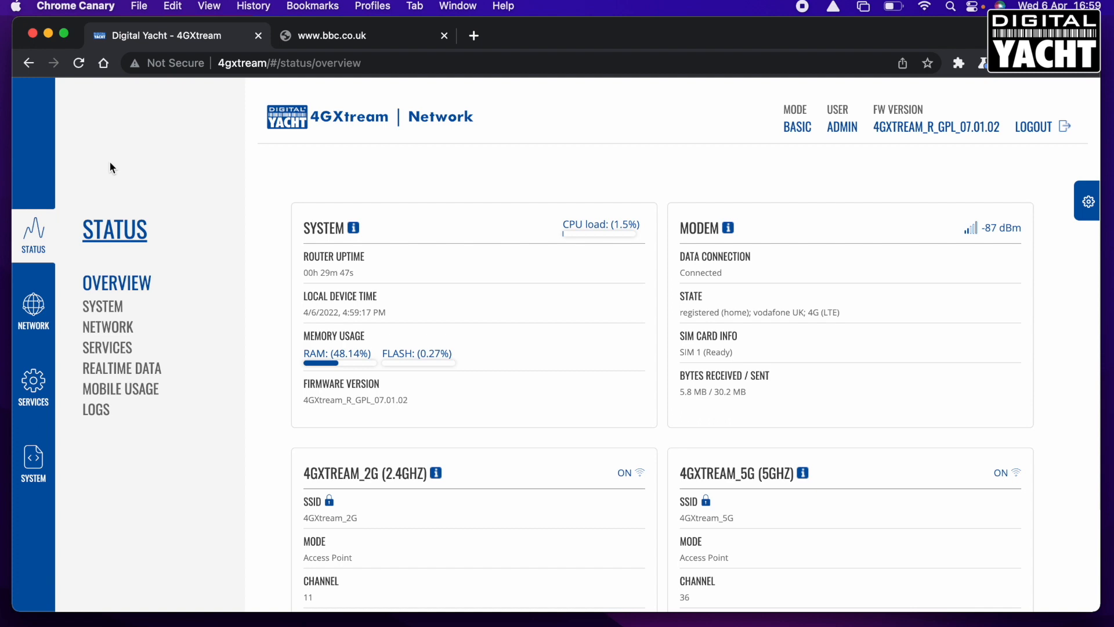
Show the Network submenu listing mobile, LAN, WAN and wireless pages
click(33, 309)
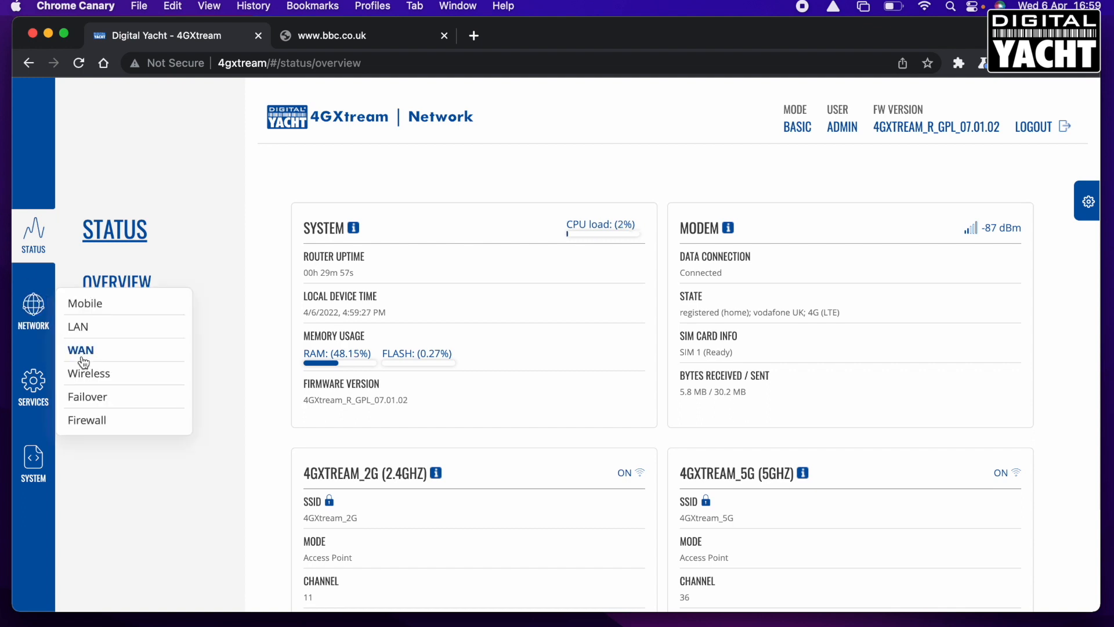
Go to the Network Interfaces page listing WAN, MOB1S1A1 and MOB1S2A1
click(80, 349)
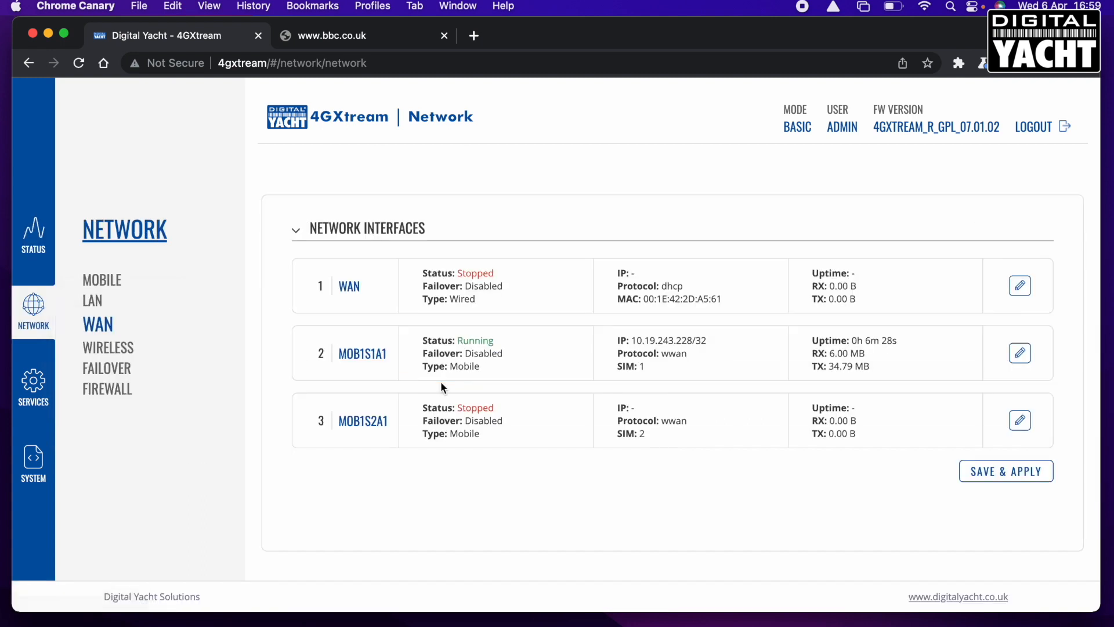
mouse_move(357, 318)
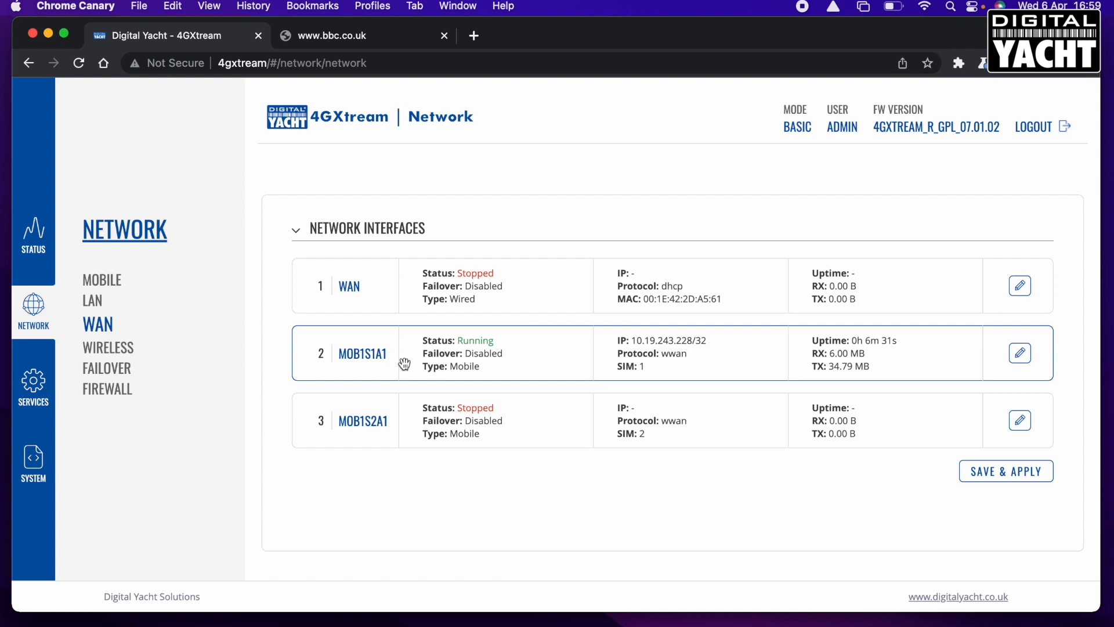
mouse_move(366, 368)
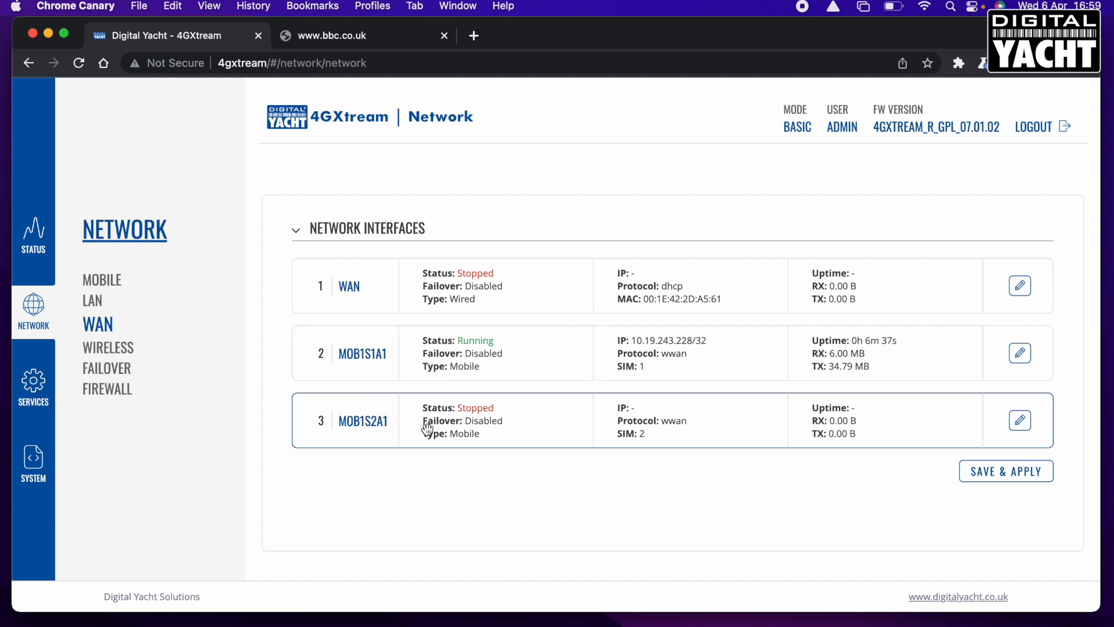
mouse_move(842, 329)
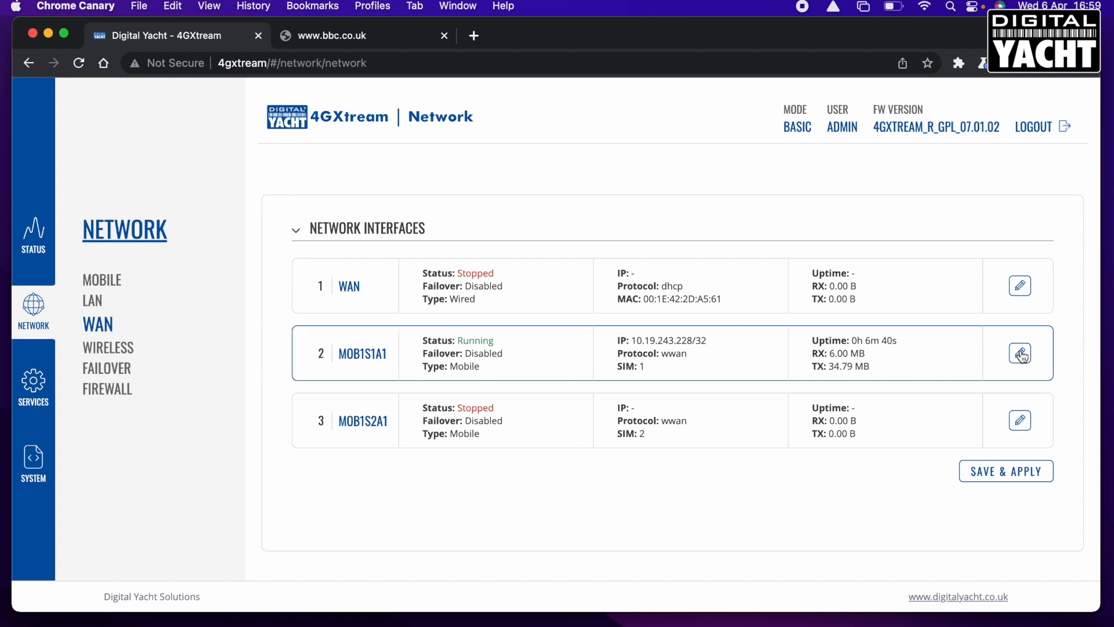
Edit the MOB1S1A1 interface and turn Auto APN off so a Custom APN field appears
click(1020, 353)
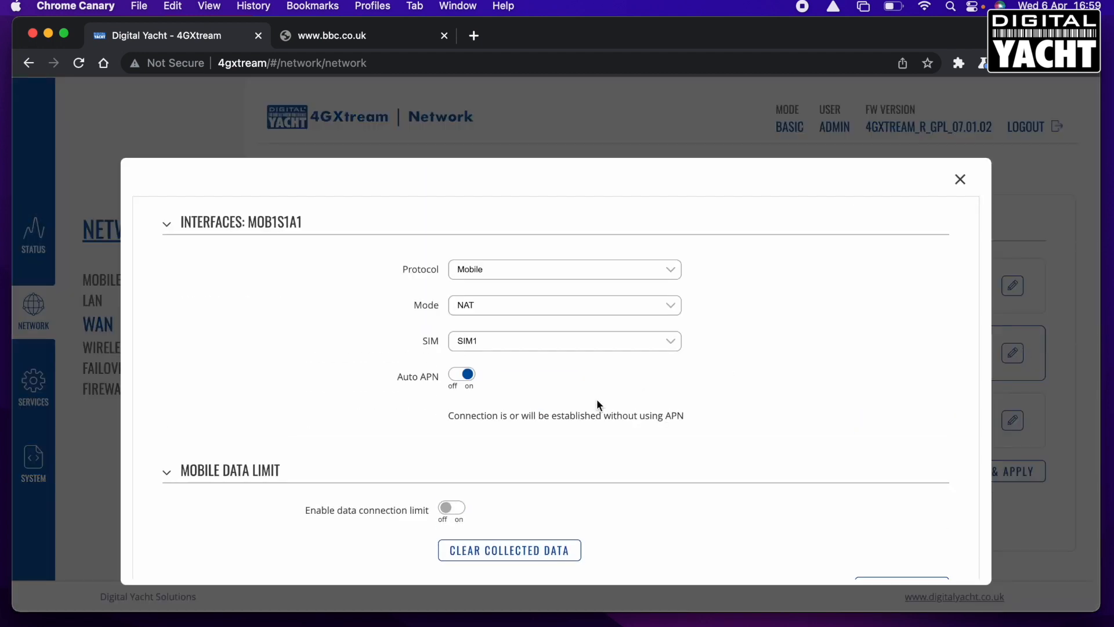
mouse_move(418, 376)
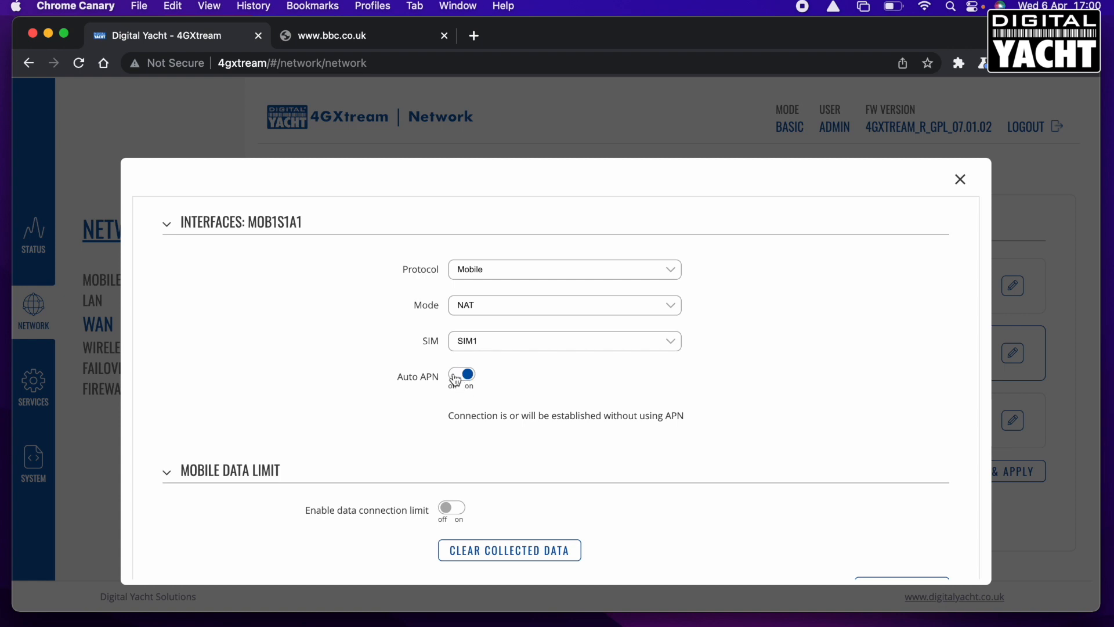
click(461, 375)
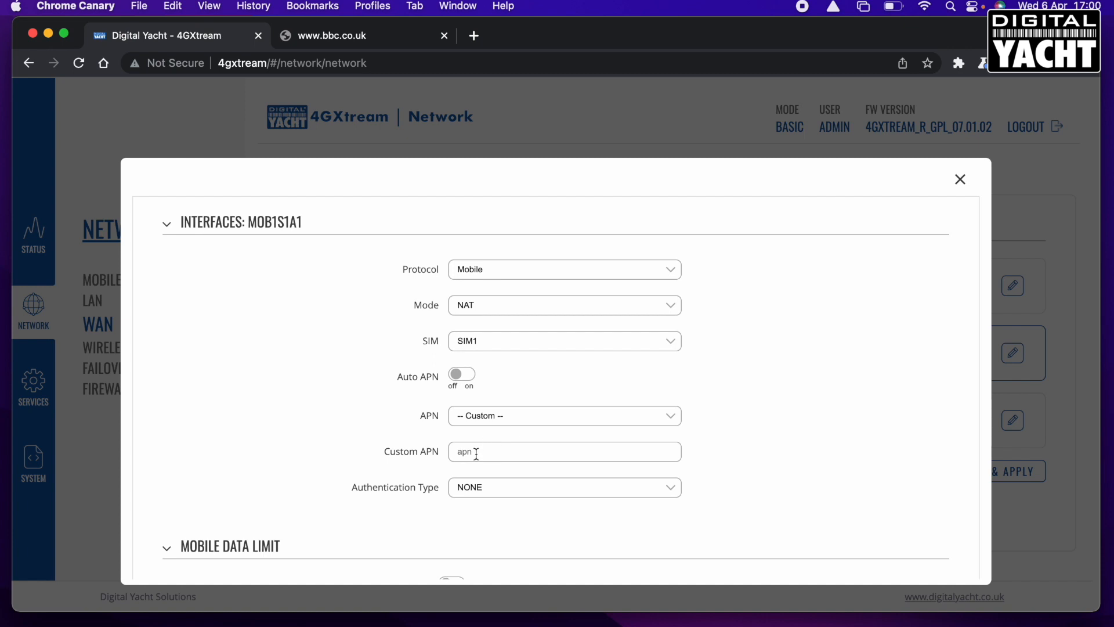
Set custom APN internet with PAP authentication, username web and password web
click(564, 452)
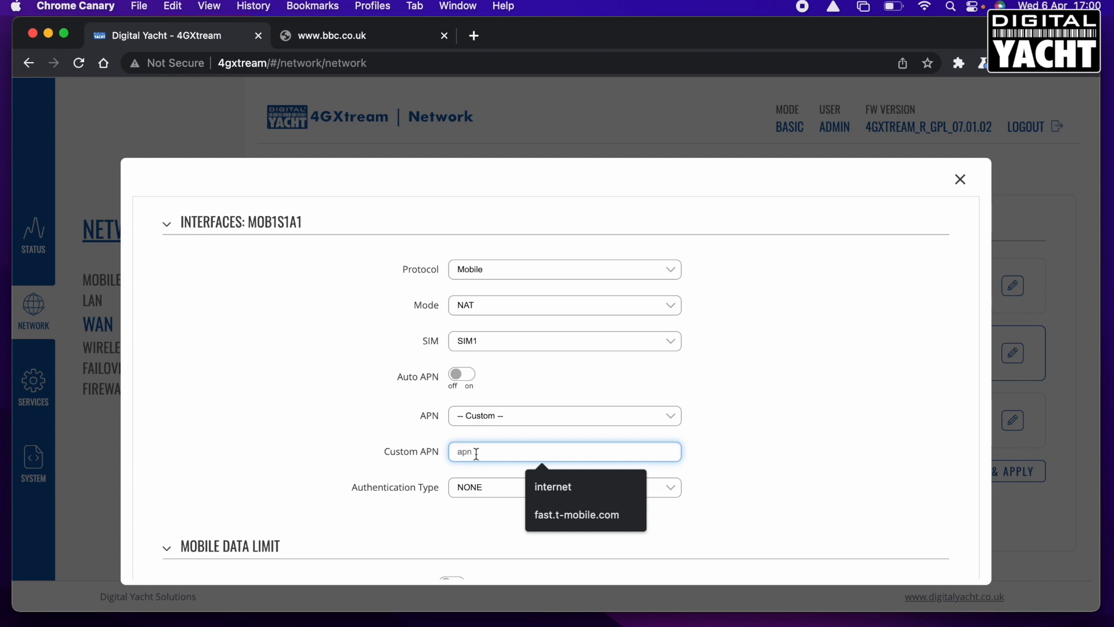
click(552, 486)
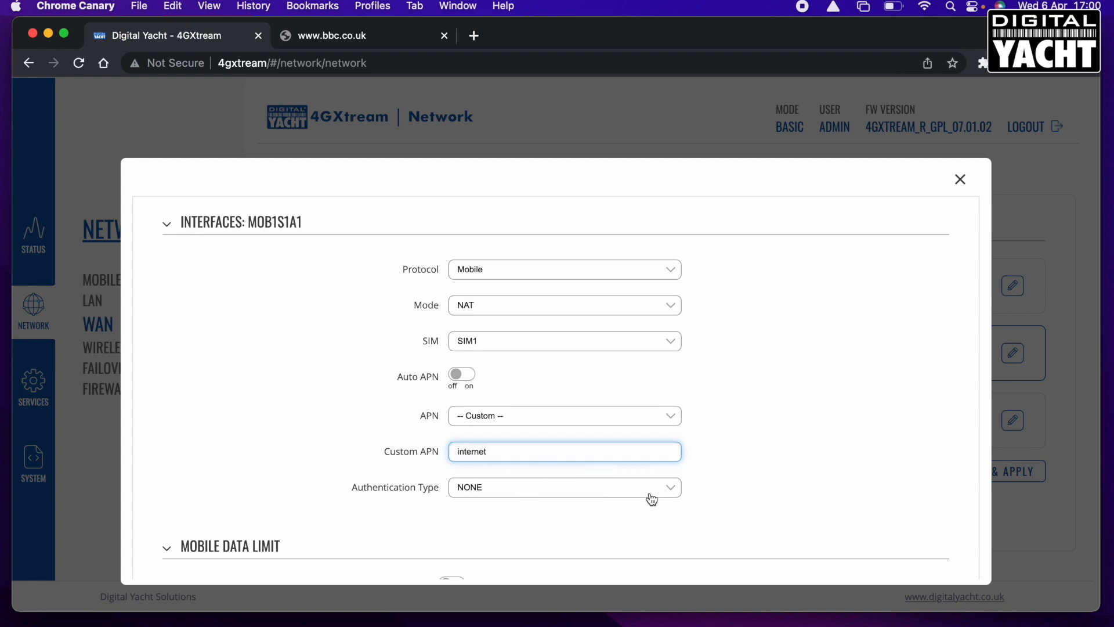
click(563, 486)
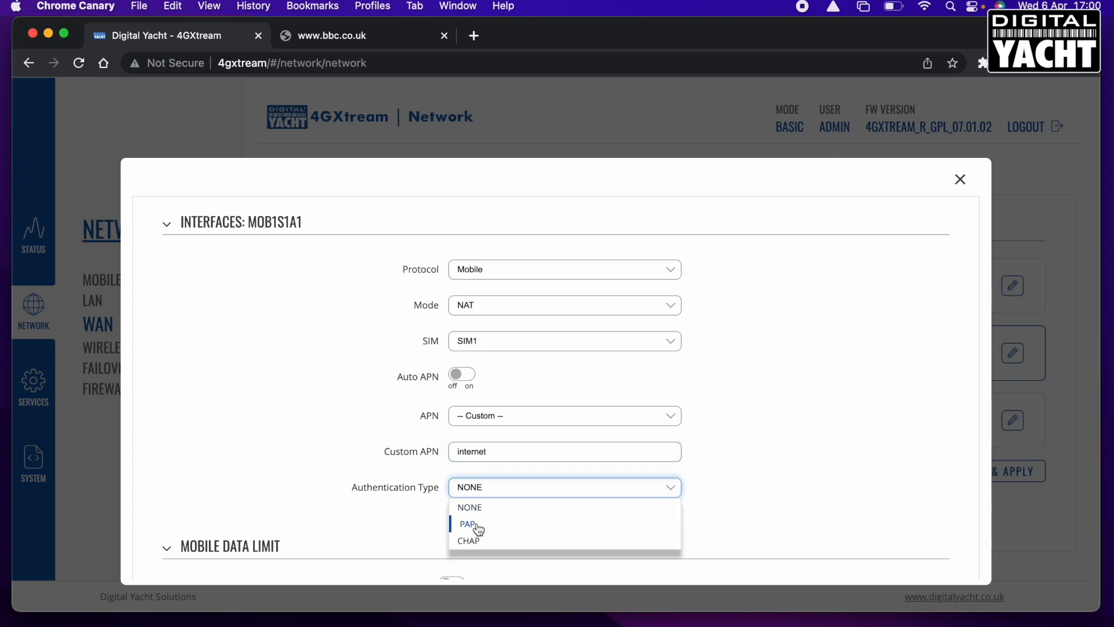
click(467, 524)
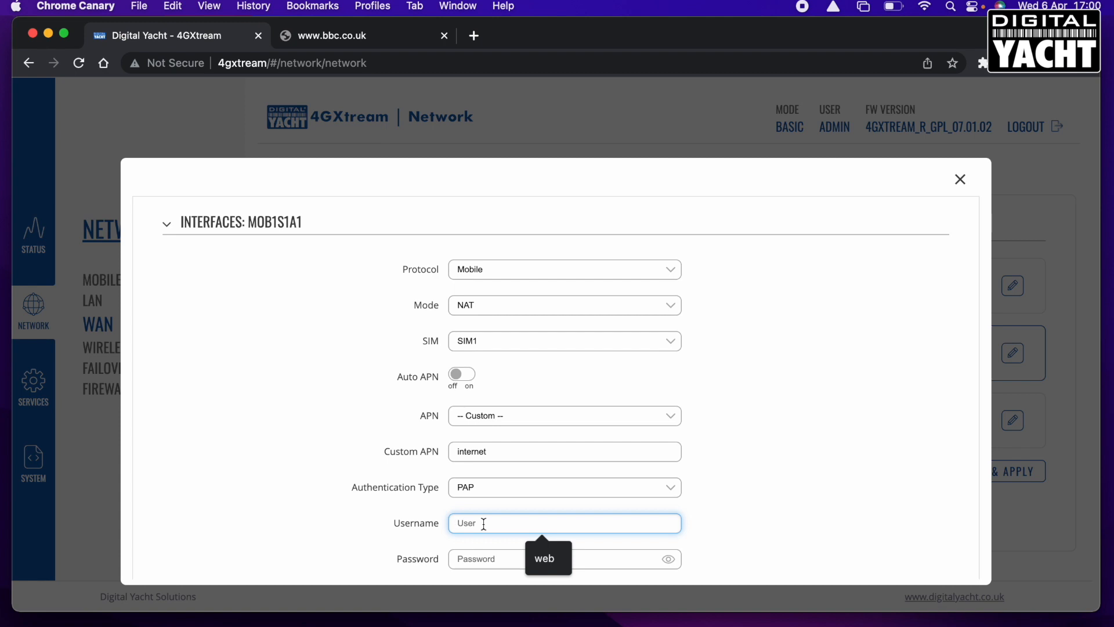
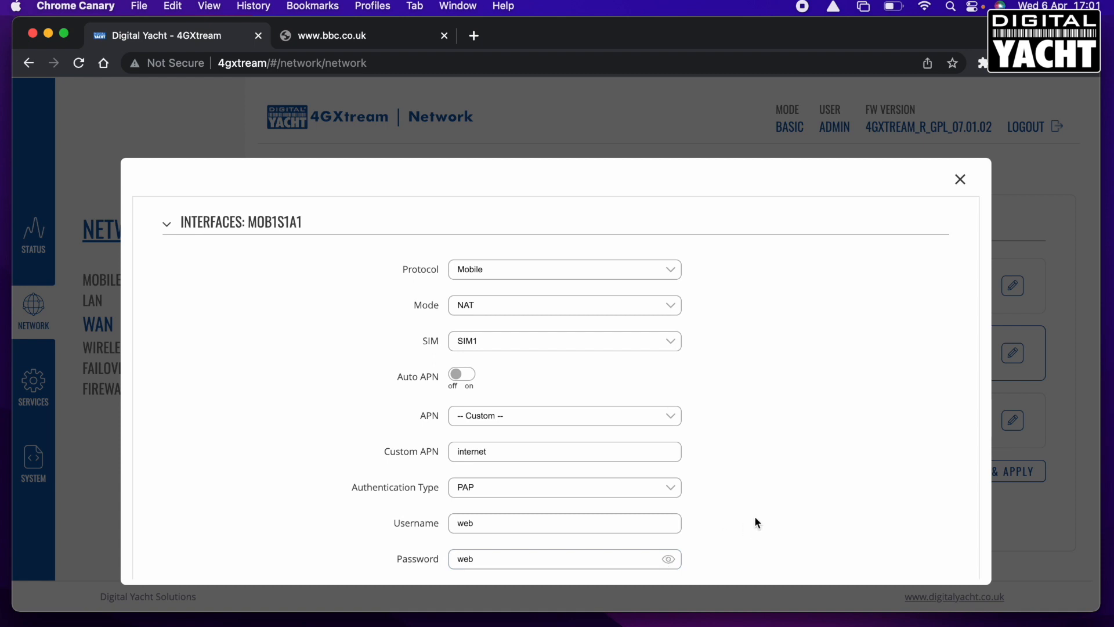
scroll(down, 3)
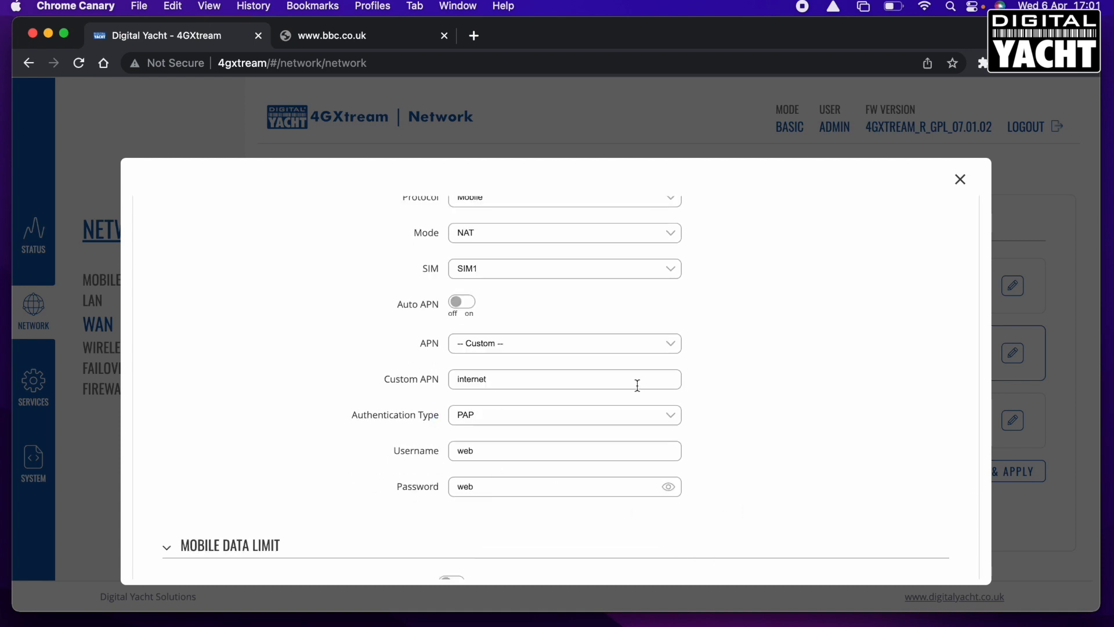
scroll(down, 3)
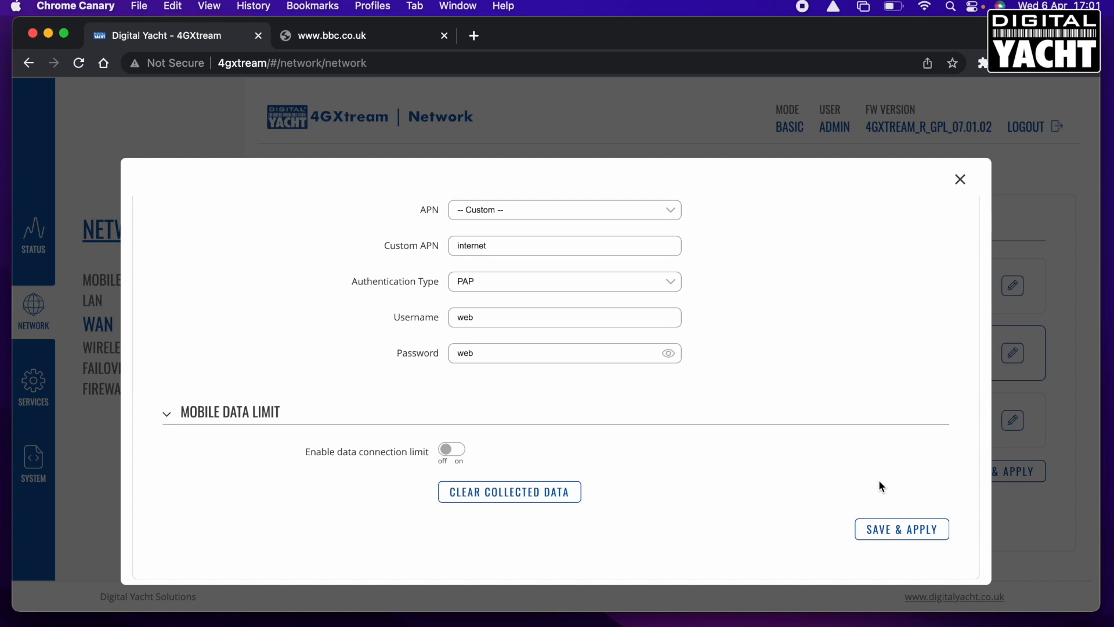
mouse_move(894, 537)
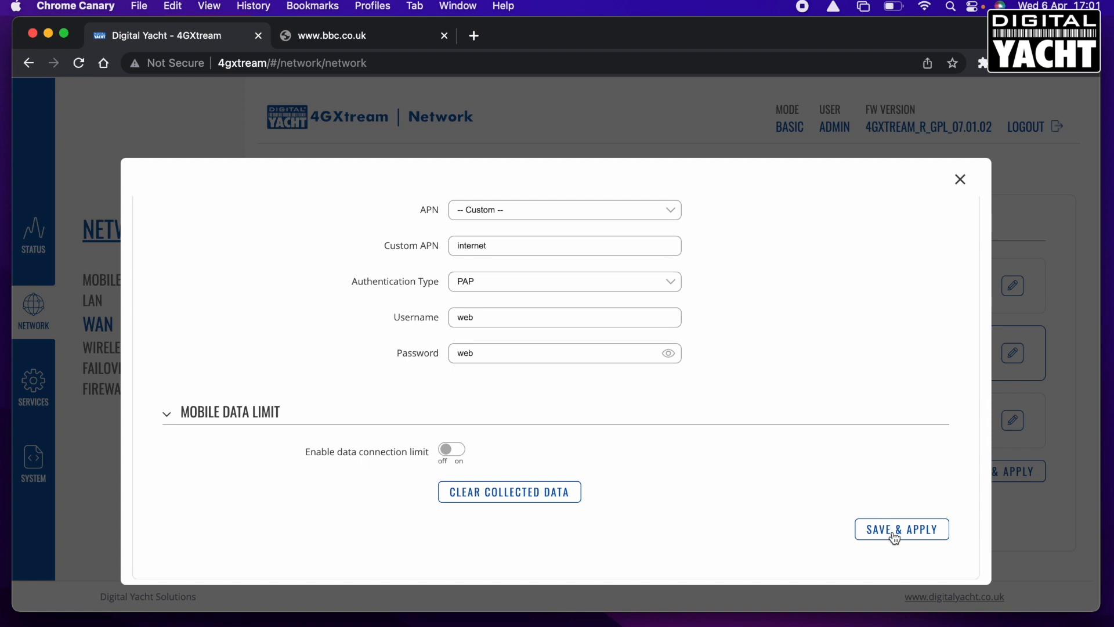
Save and apply the MOB1S1A1 APN settings, returning to Network Interfaces
click(901, 529)
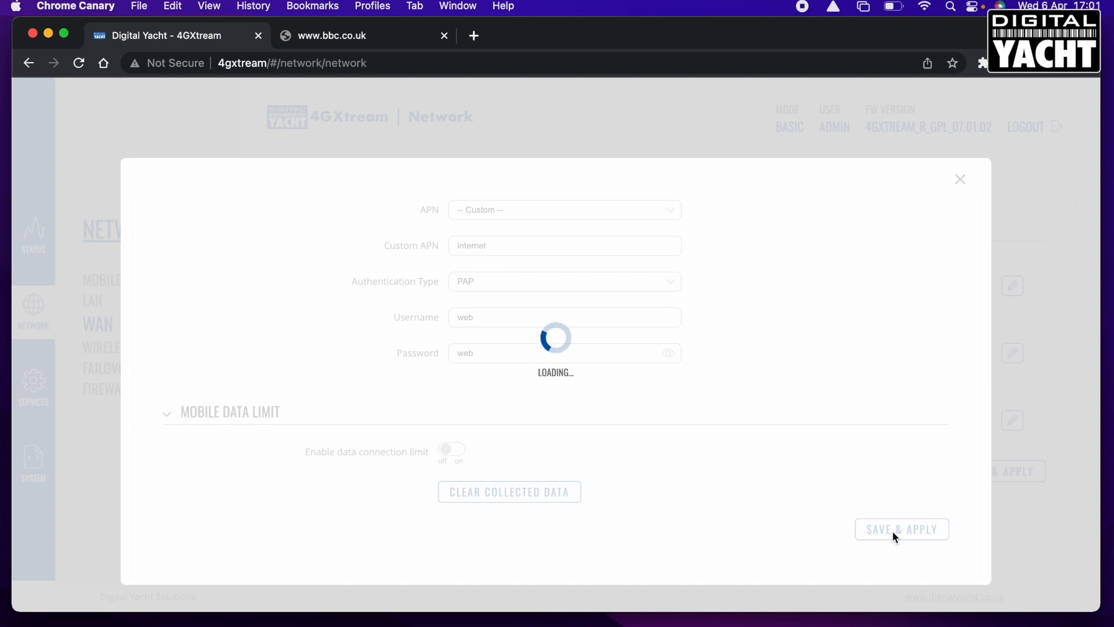
click(901, 529)
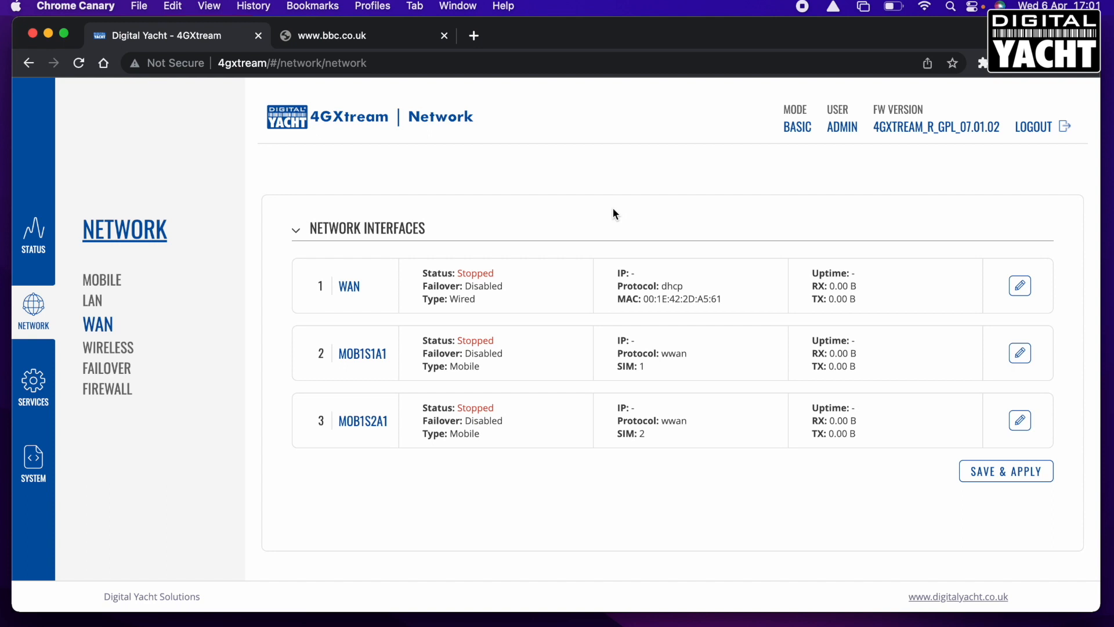
mouse_move(673, 329)
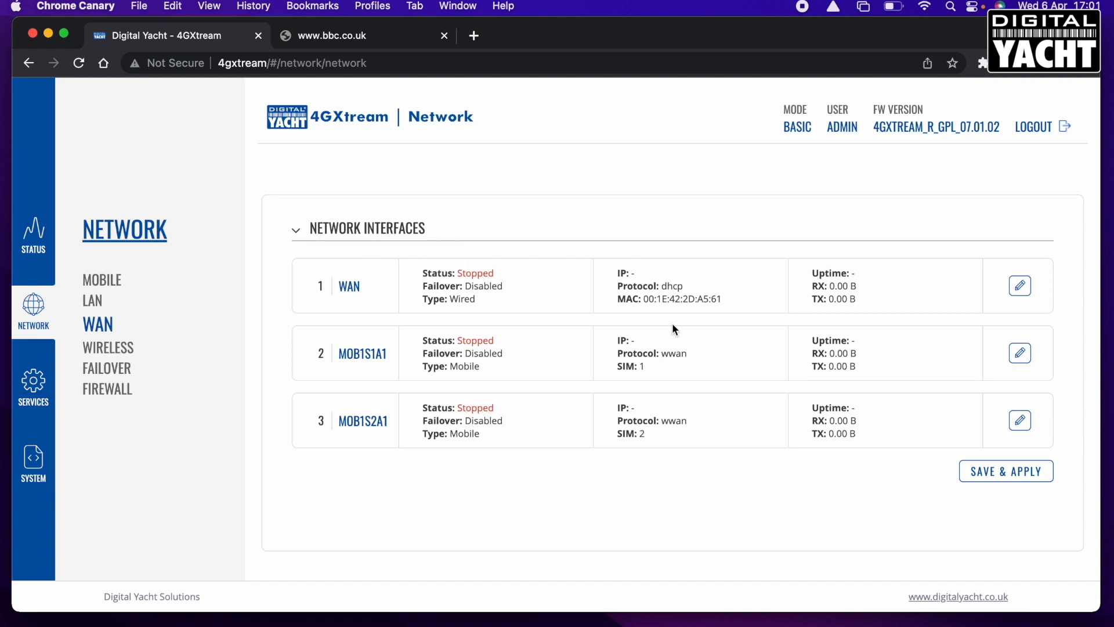
mouse_move(667, 366)
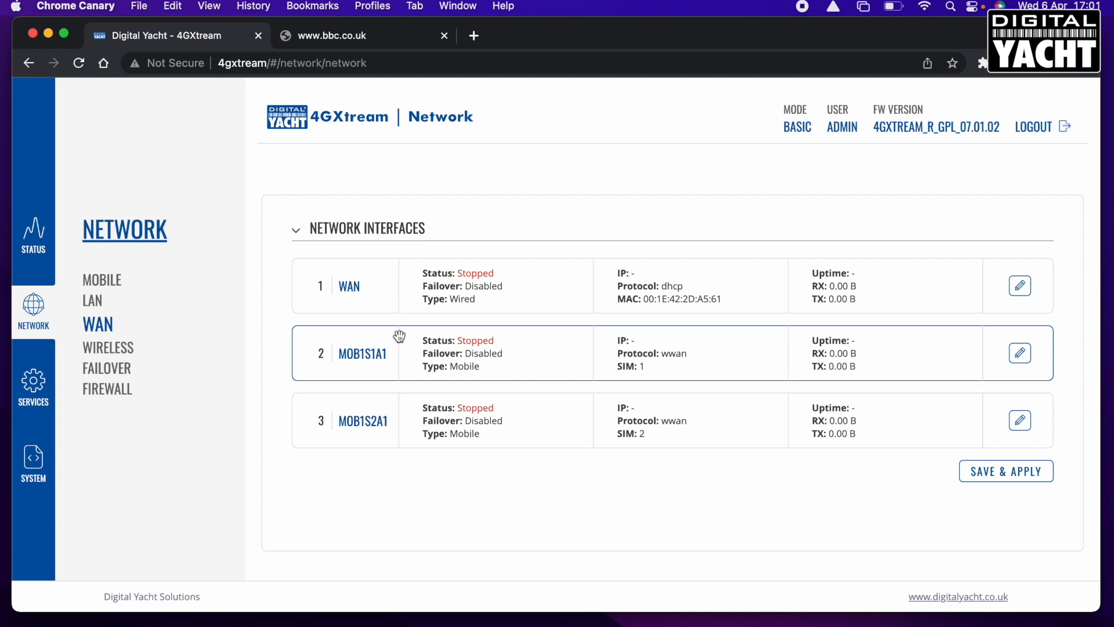
click(33, 240)
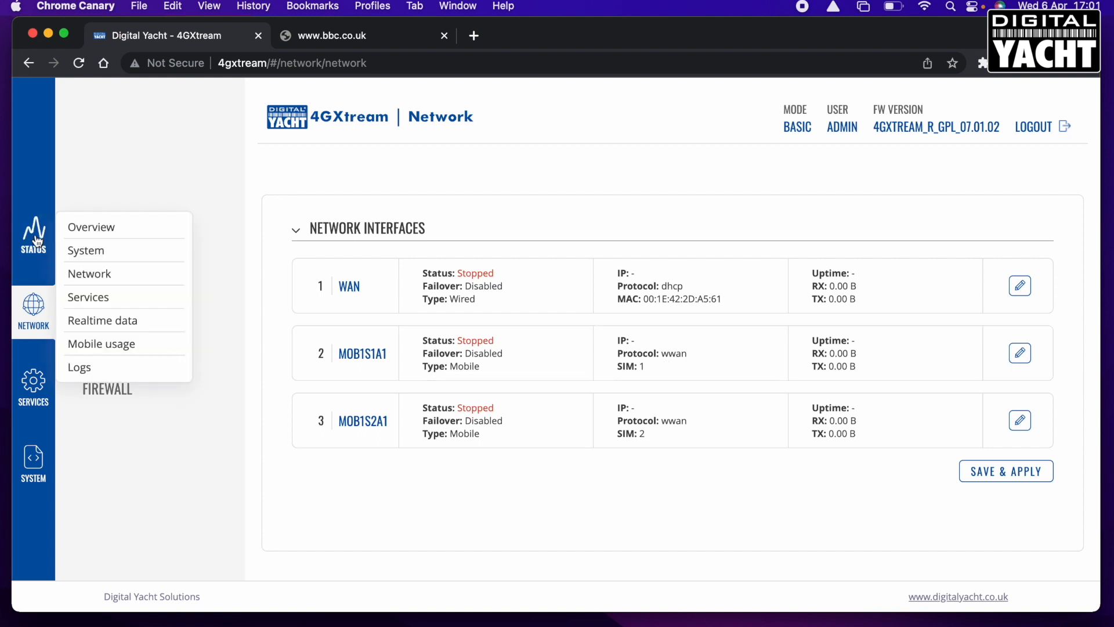
Check the Status Overview shows the modem Connected on 4G, then move to the BBC tab
click(91, 226)
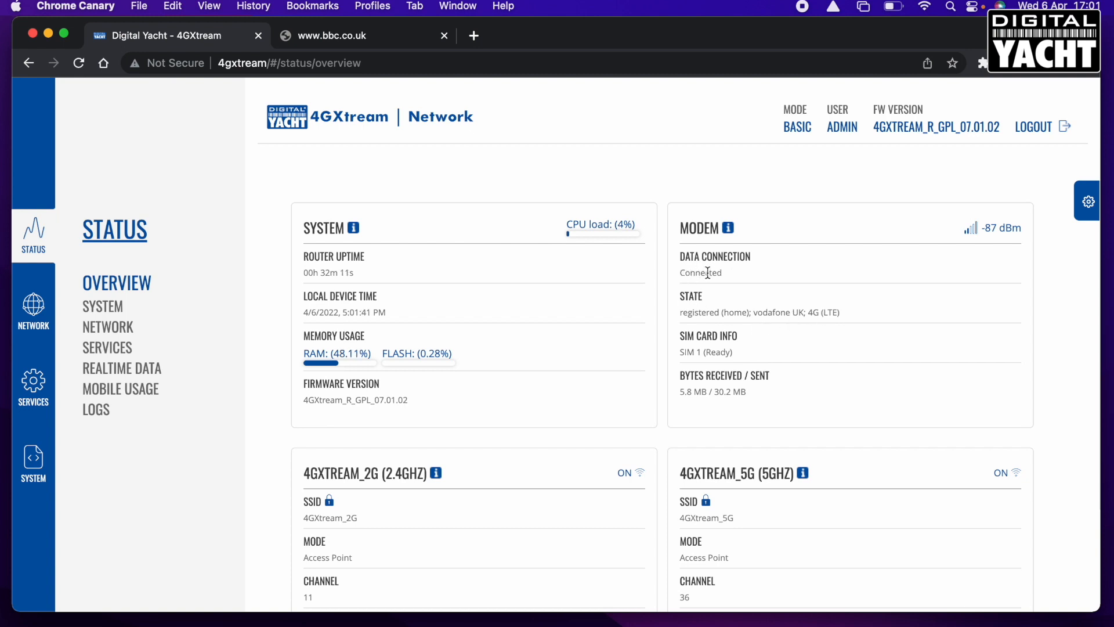
mouse_move(452, 127)
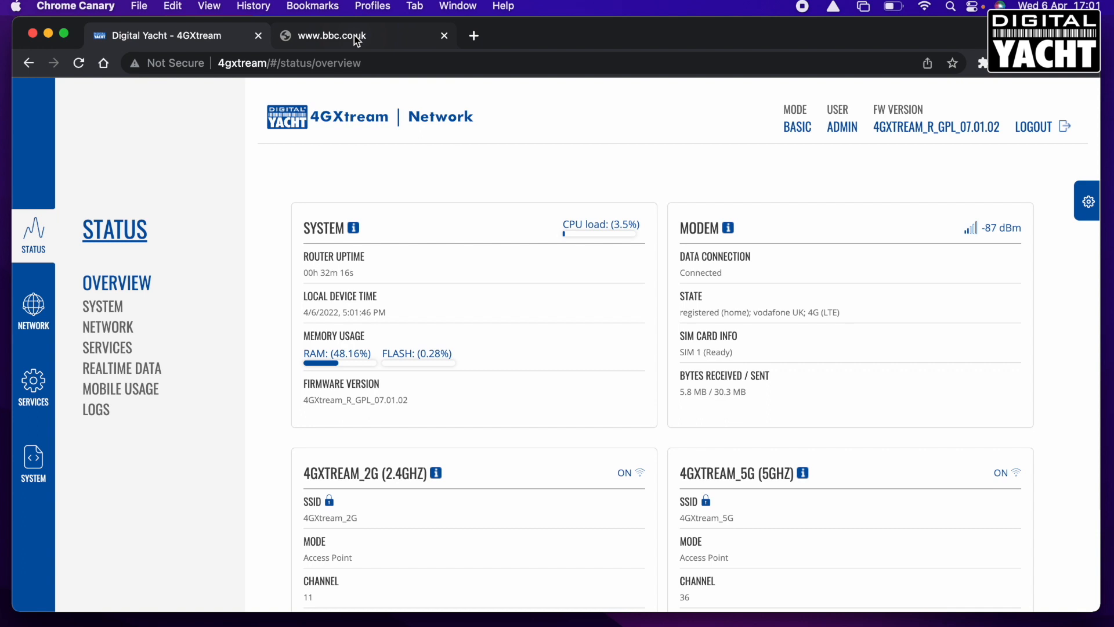
click(363, 36)
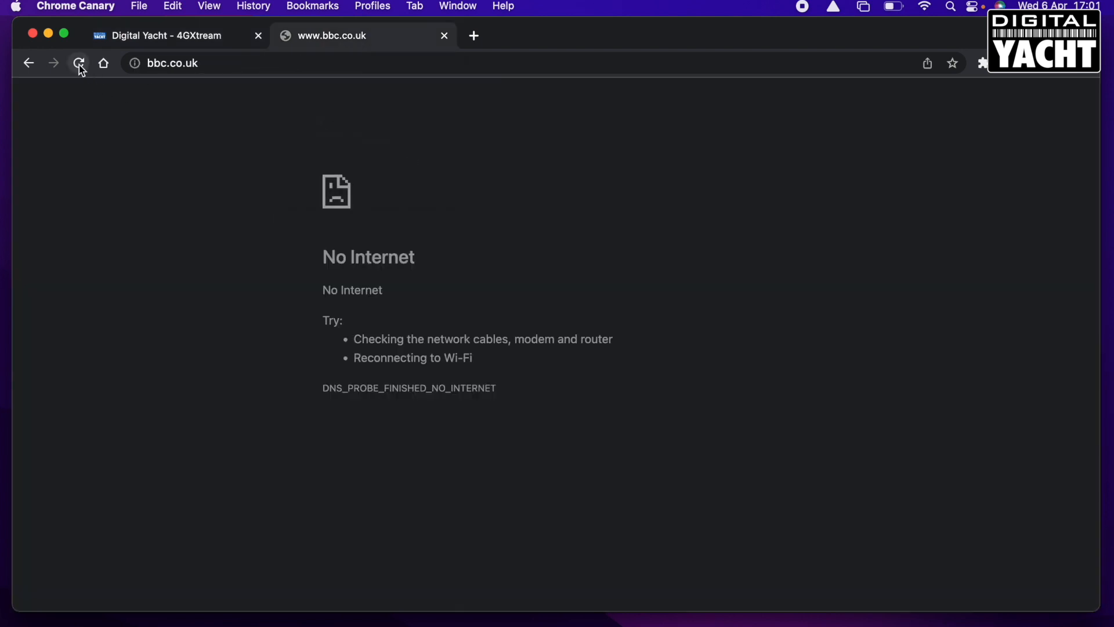
Reload bbc.co.uk to confirm internet access, then return to the 4GXtream admin tab
click(79, 62)
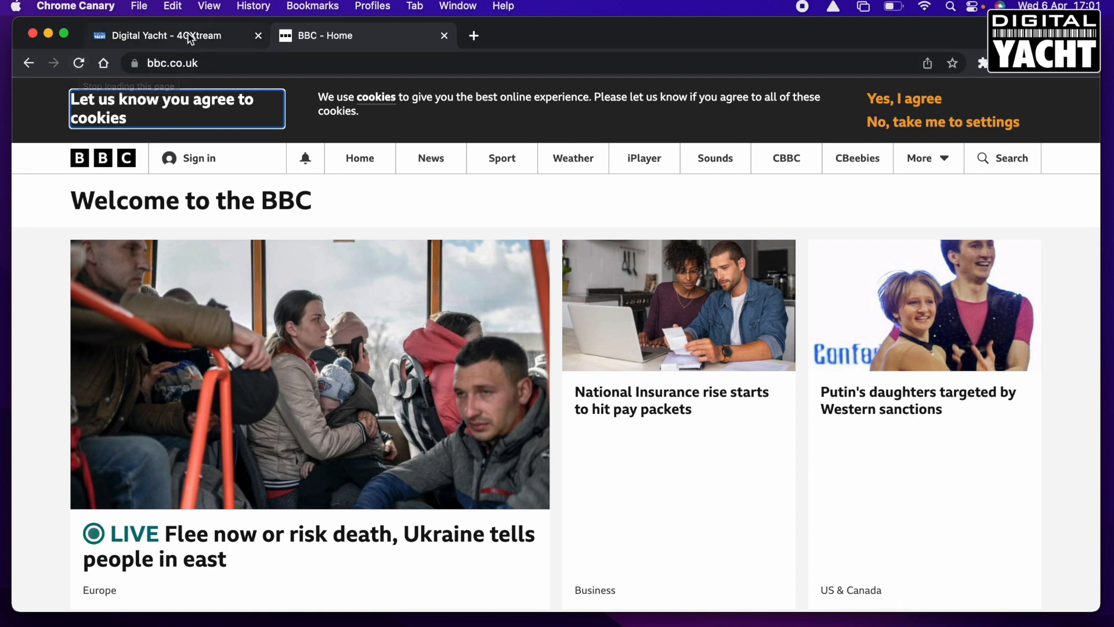
click(167, 36)
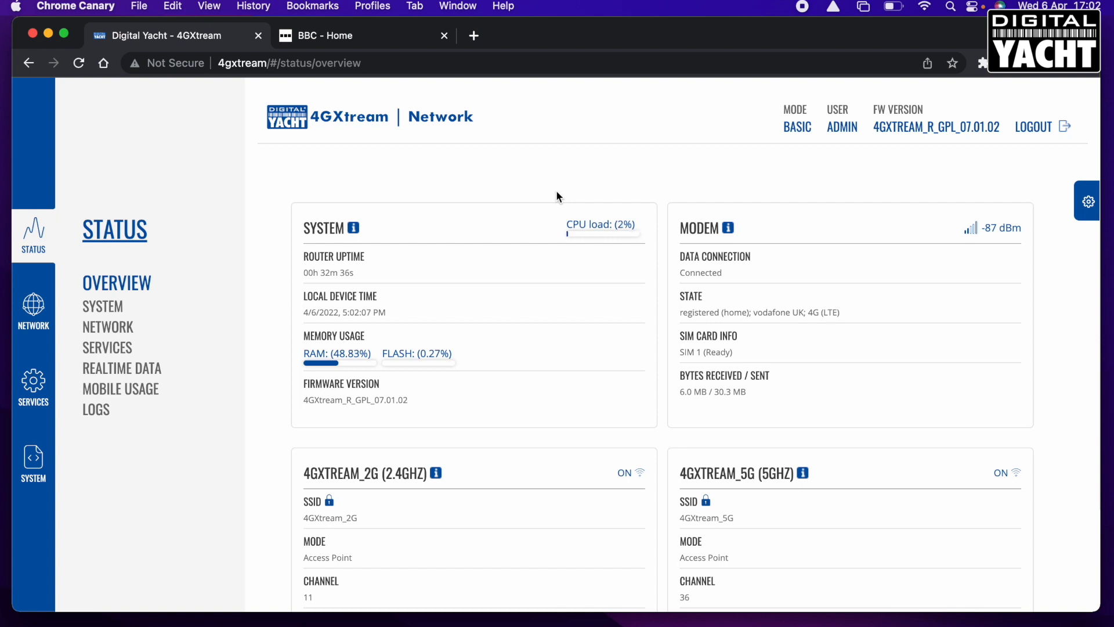
mouse_move(62, 315)
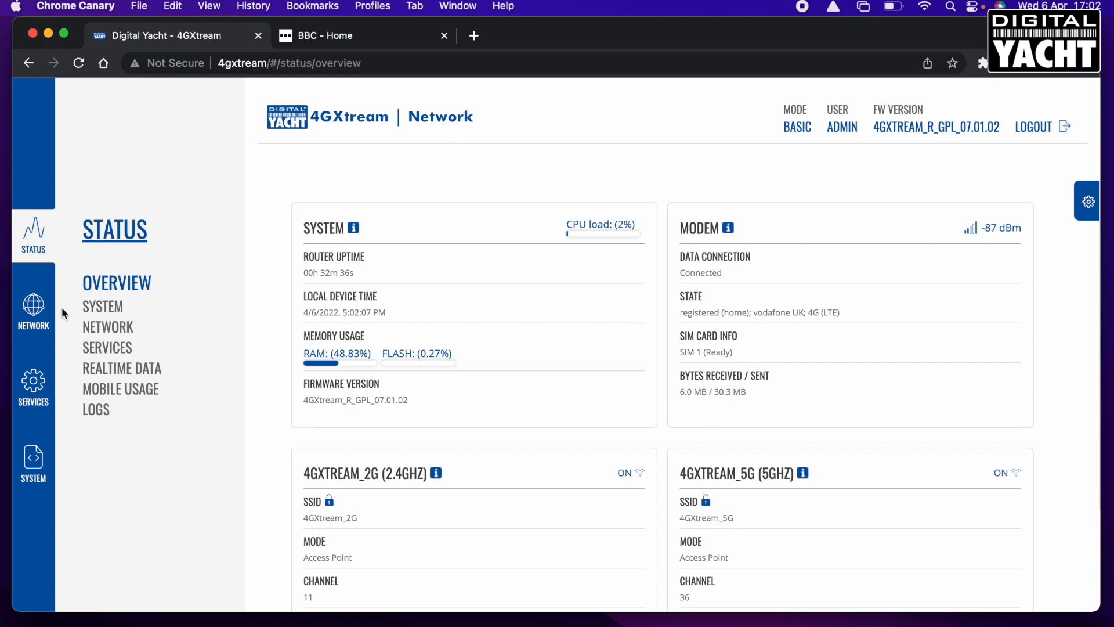
mouse_move(566, 202)
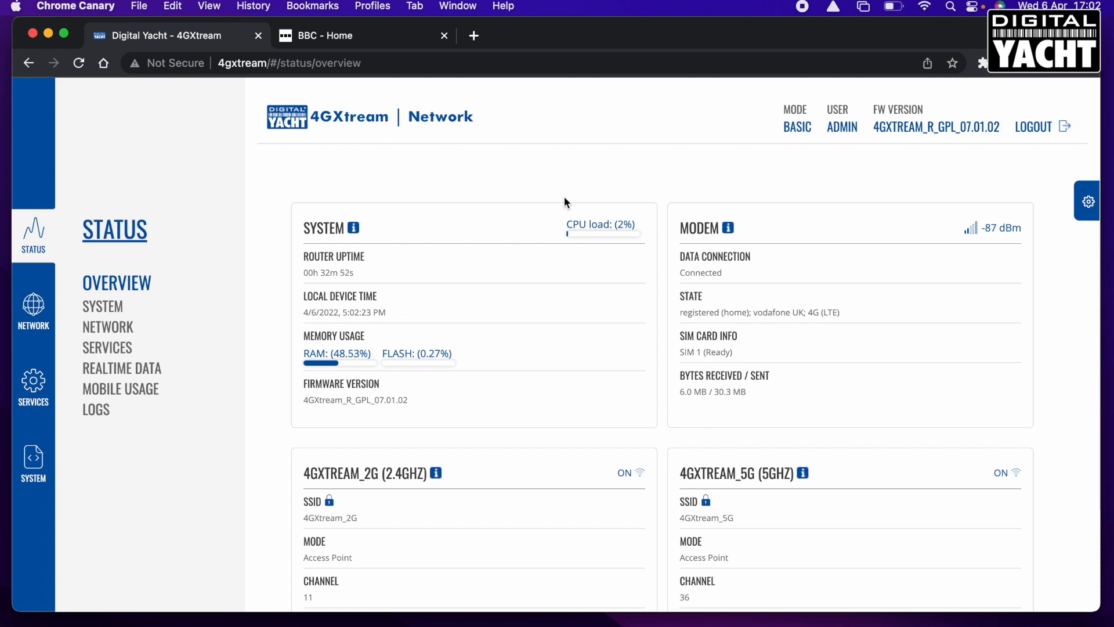
mouse_move(256, 284)
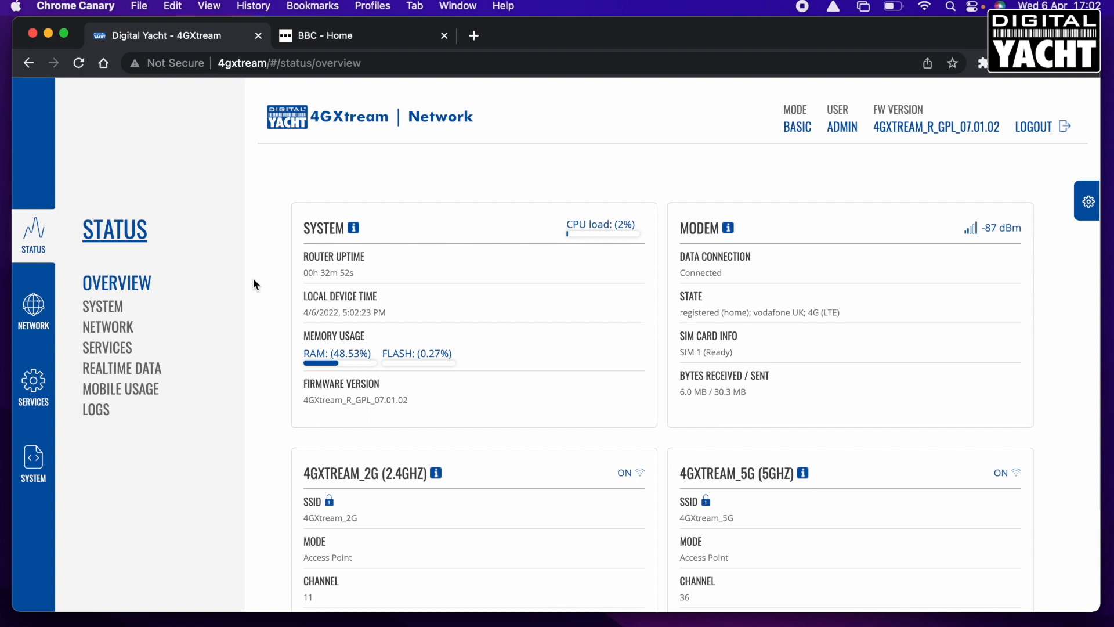
Show the NETWORK submenu listing Mobile, LAN, WAN, Wireless, Failover and Firewall
click(33, 311)
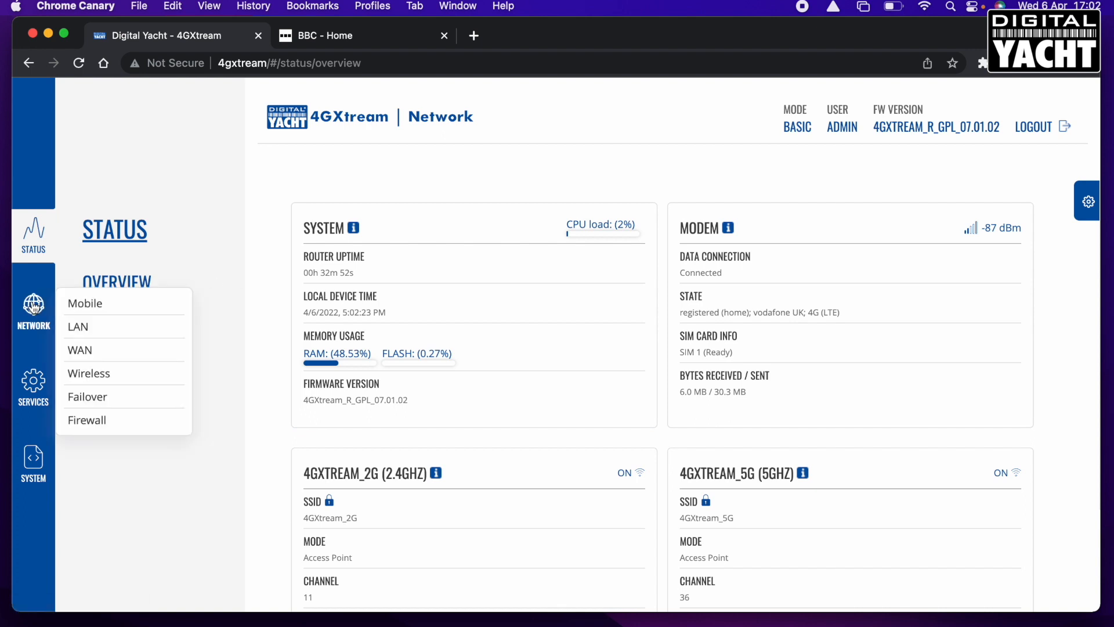
mouse_move(90, 373)
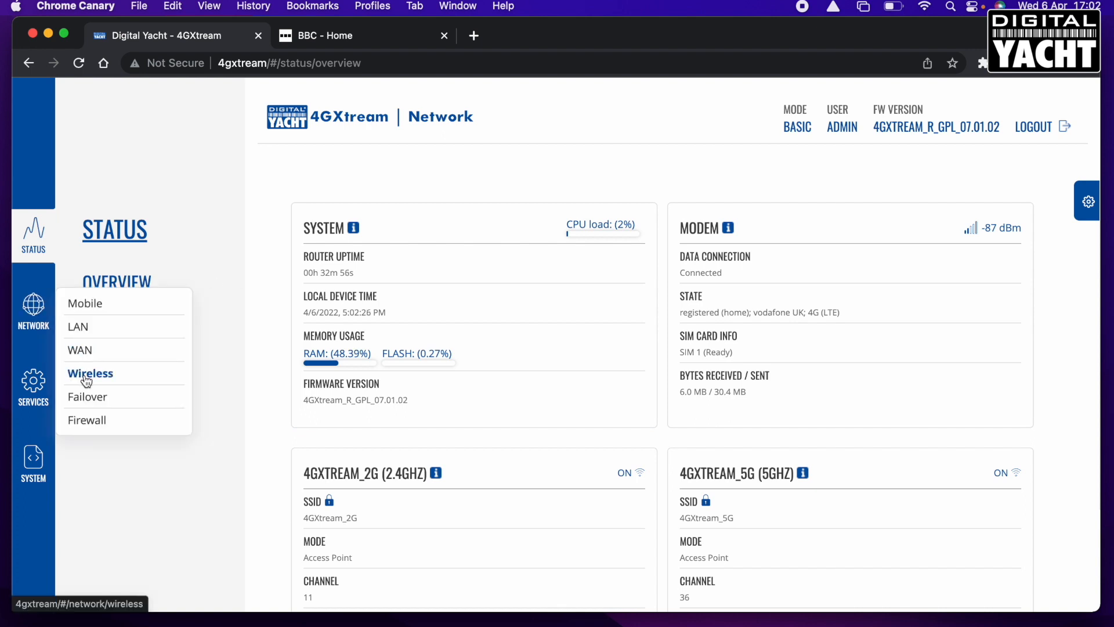
Go to the Wireless page showing the 4GXTREAM_2G and 4GXTREAM_5G access points
click(90, 373)
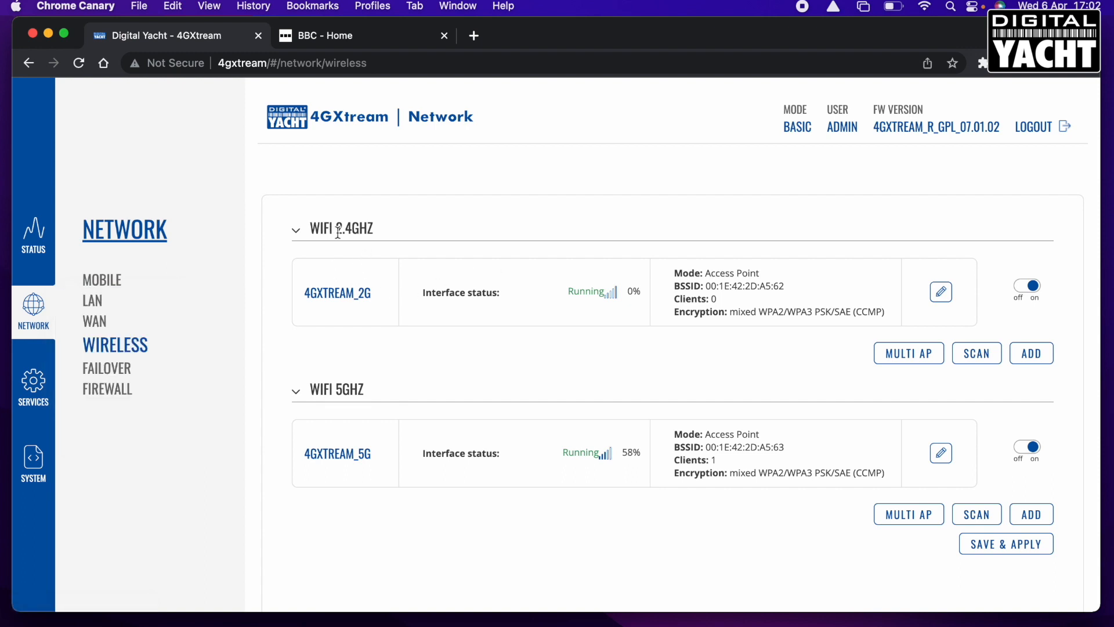
mouse_move(195, 347)
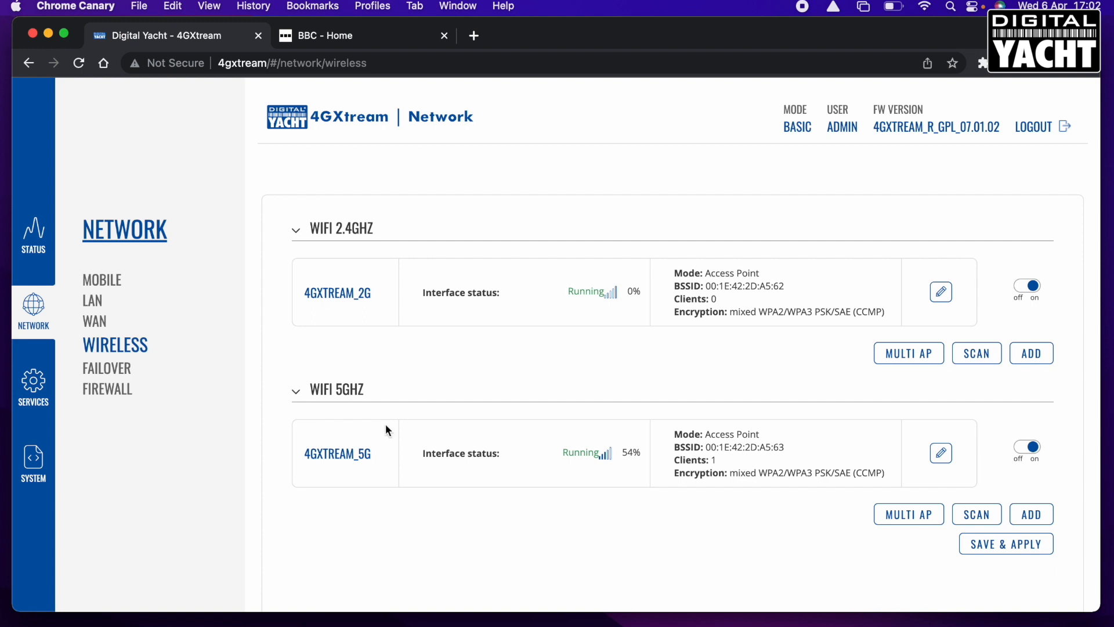
mouse_move(750, 374)
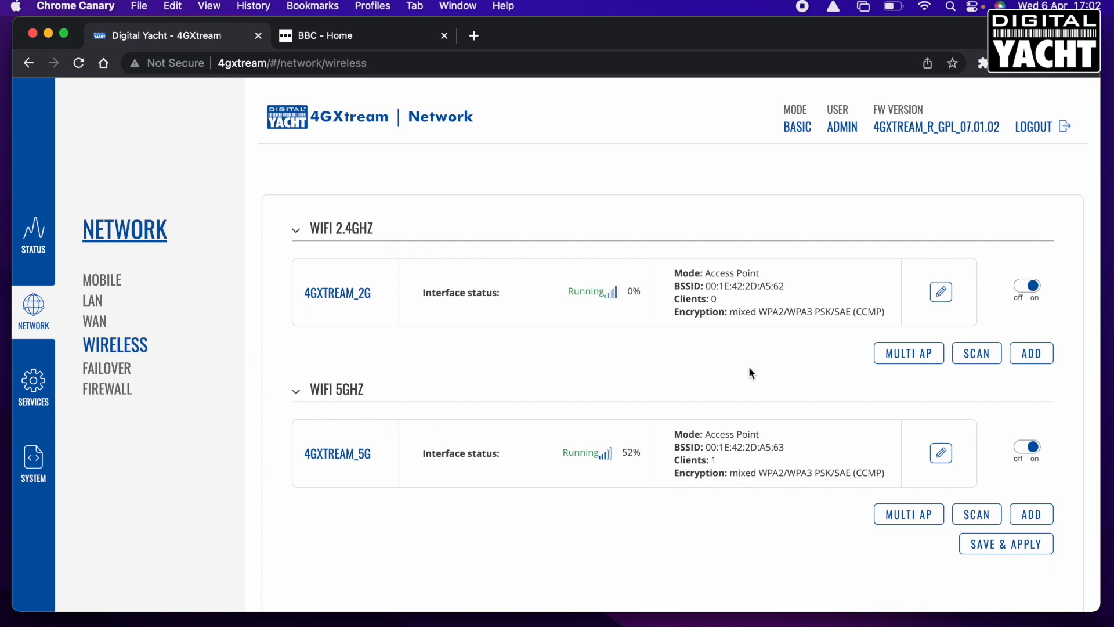
mouse_move(828, 349)
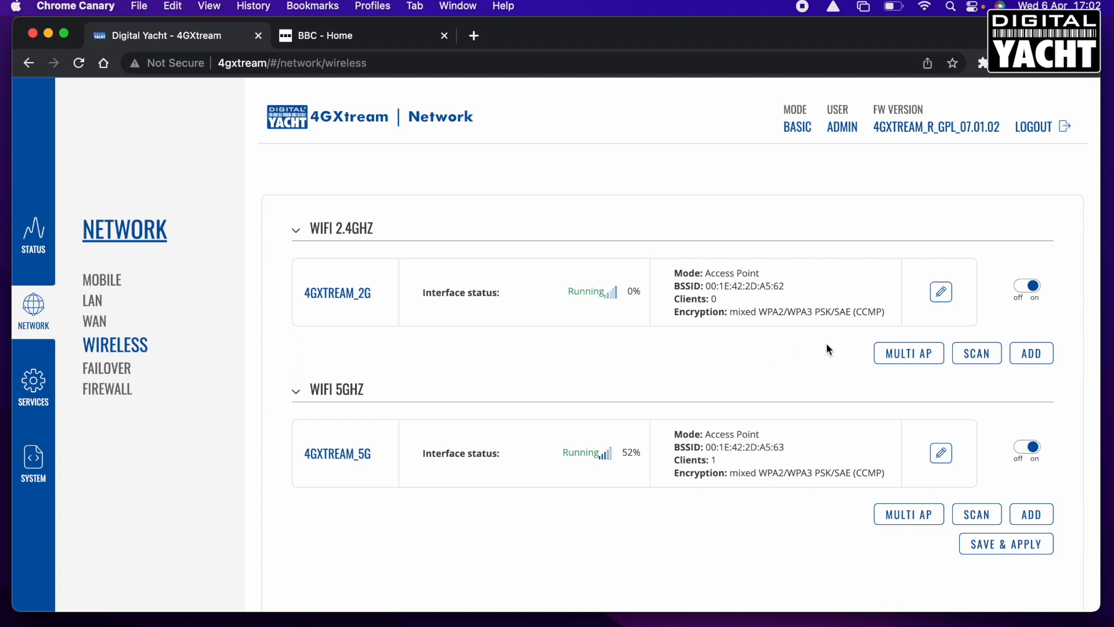
mouse_move(906, 285)
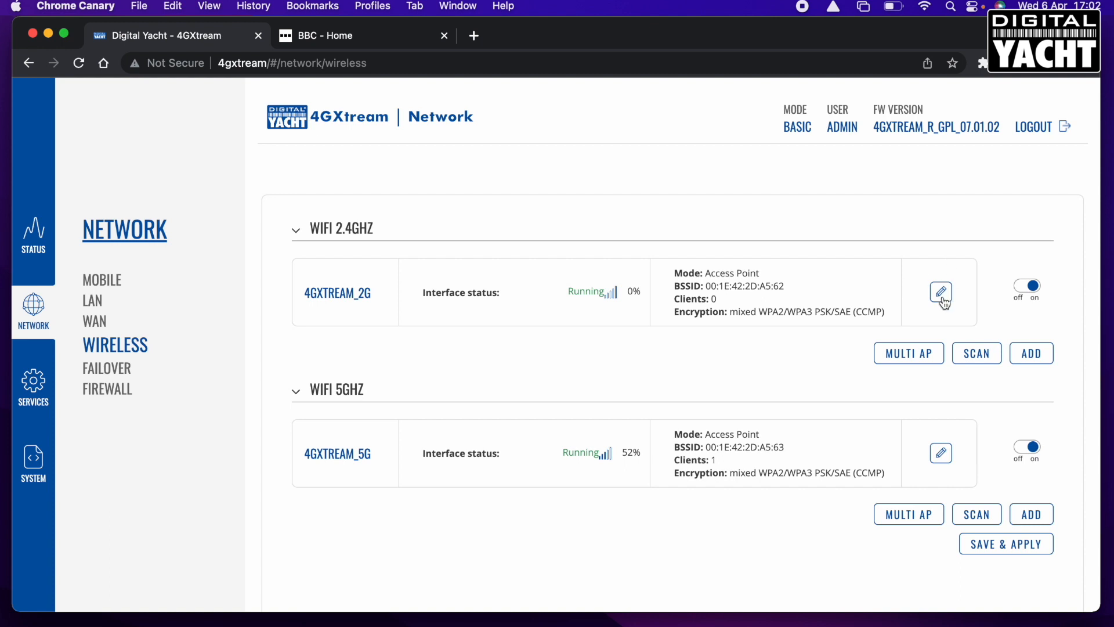
click(941, 293)
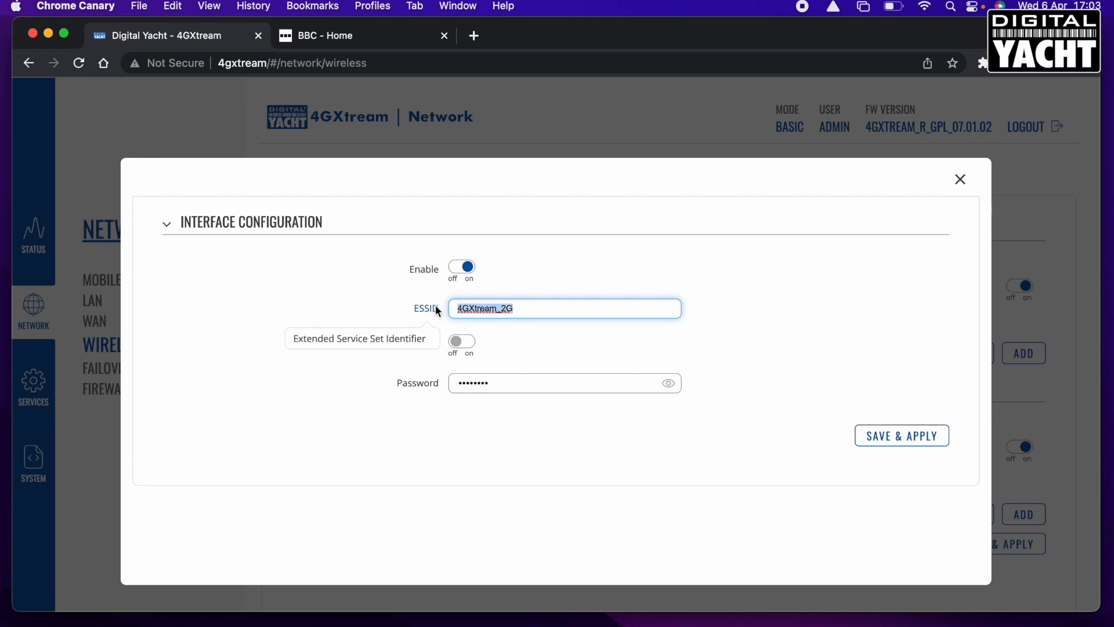
text(B)
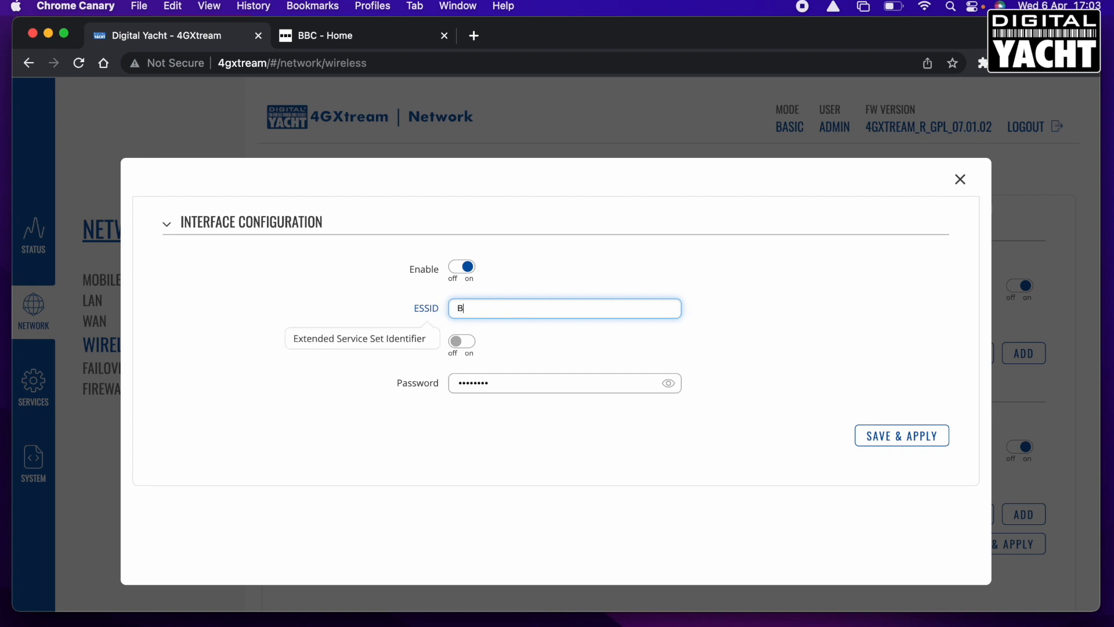
text(oat_Na)
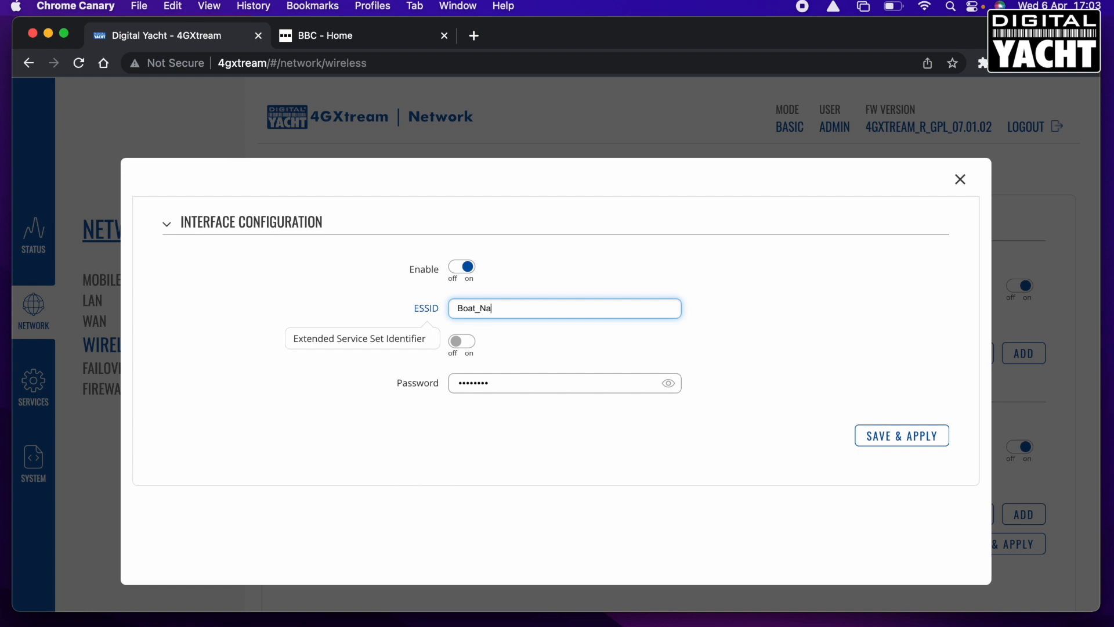
text(me)
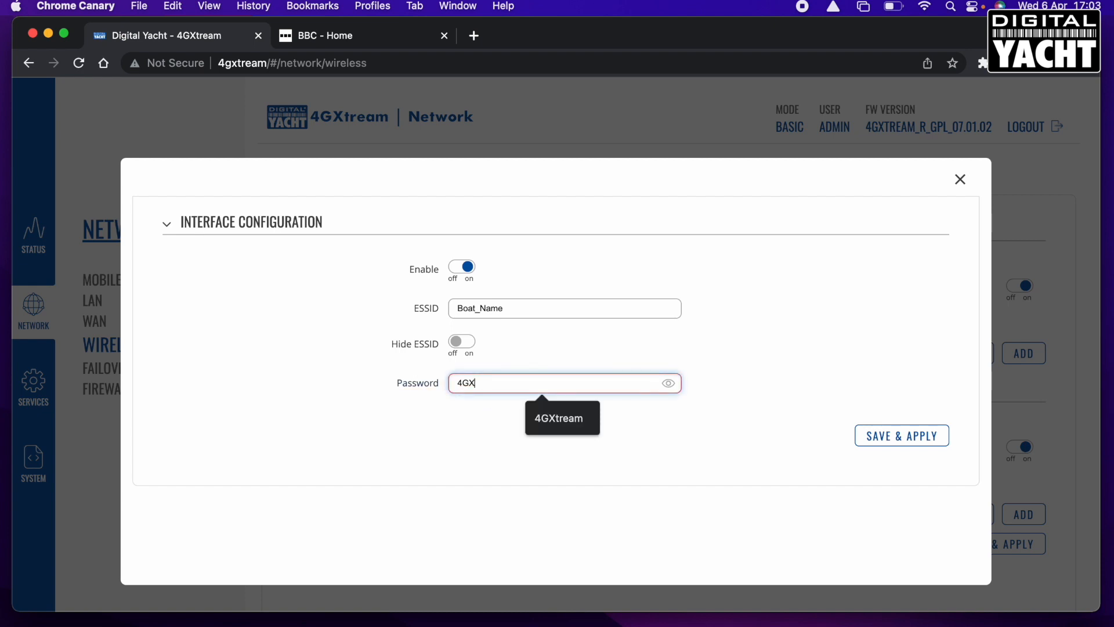
text(My_Password)
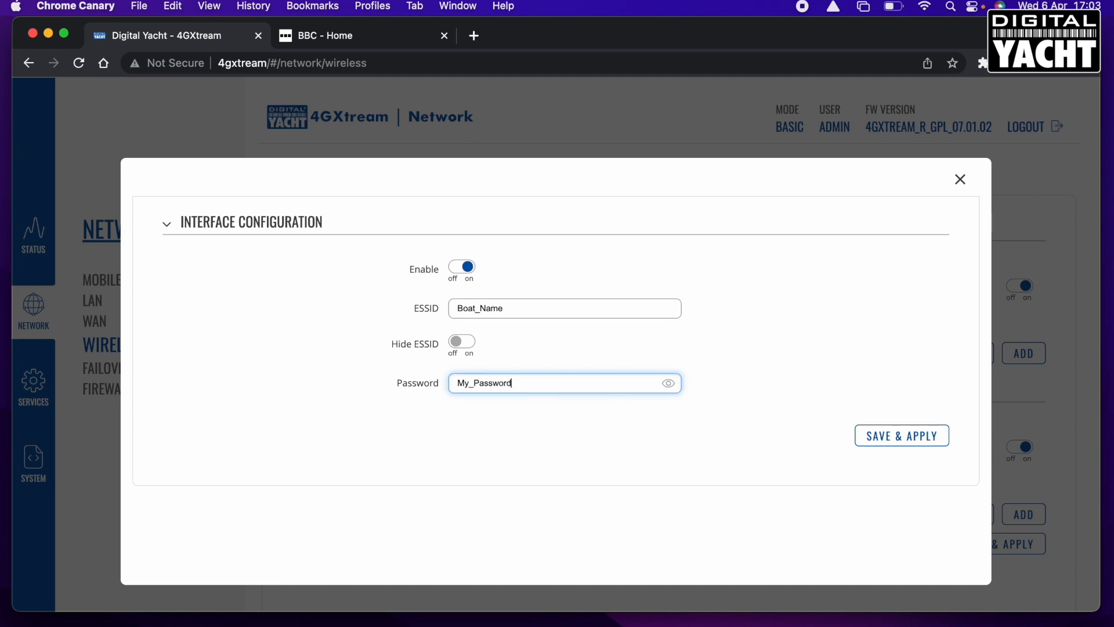
mouse_move(877, 460)
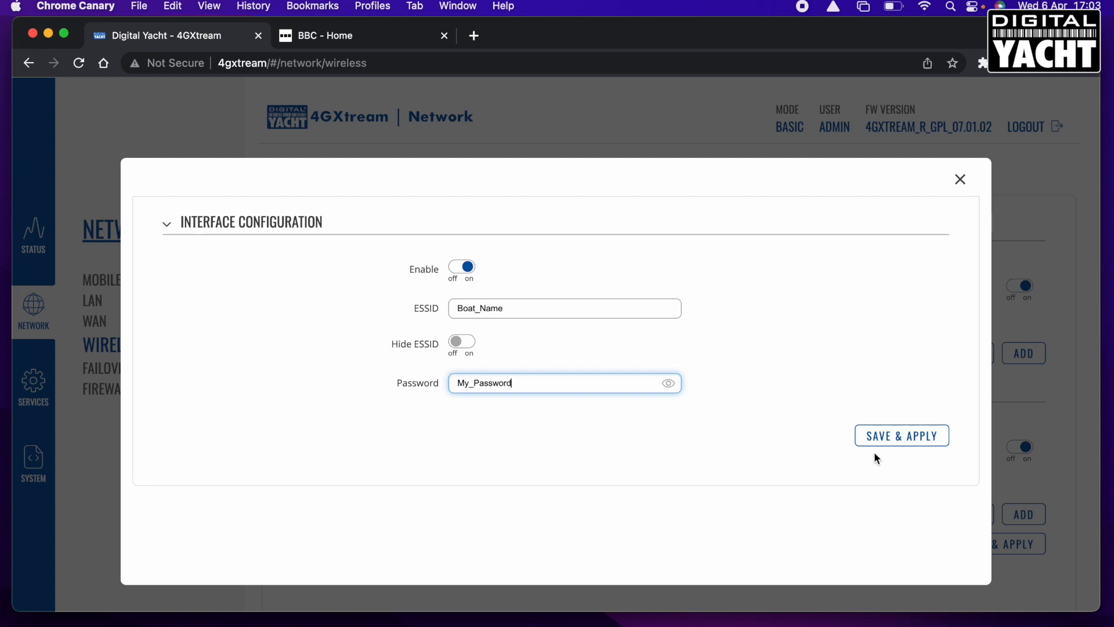
click(900, 435)
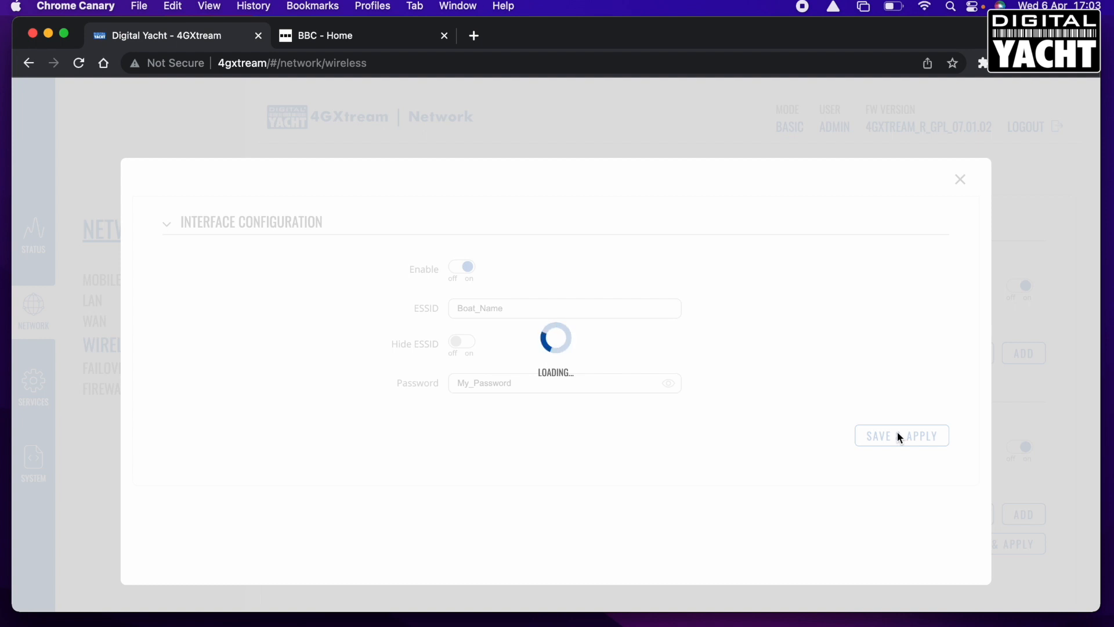
Finish applying so the Wireless page lists the 2.4 GHz network as BOAT_NAME, running
click(902, 436)
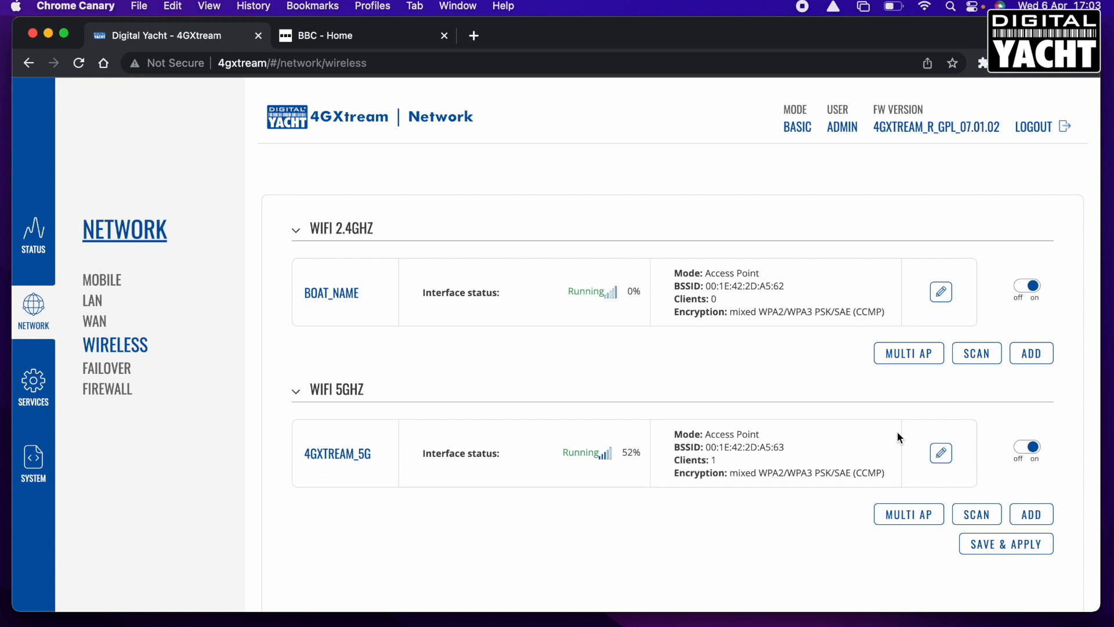
mouse_move(929, 43)
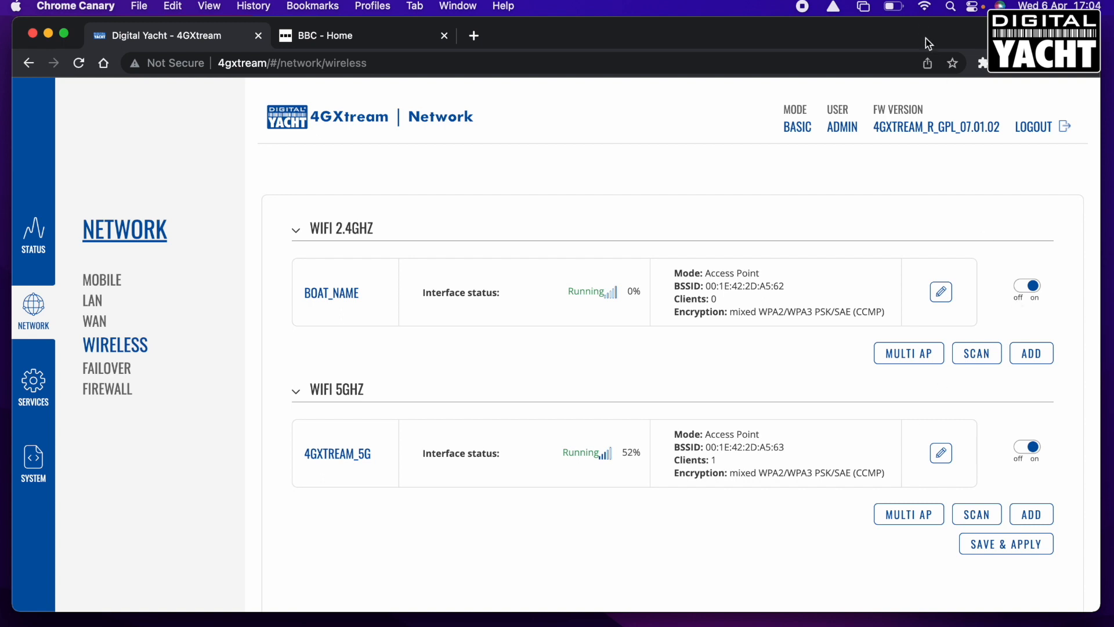
From the macOS Wi-Fi menu's Other Networks, choose Boat_Name to bring up its password prompt
click(925, 7)
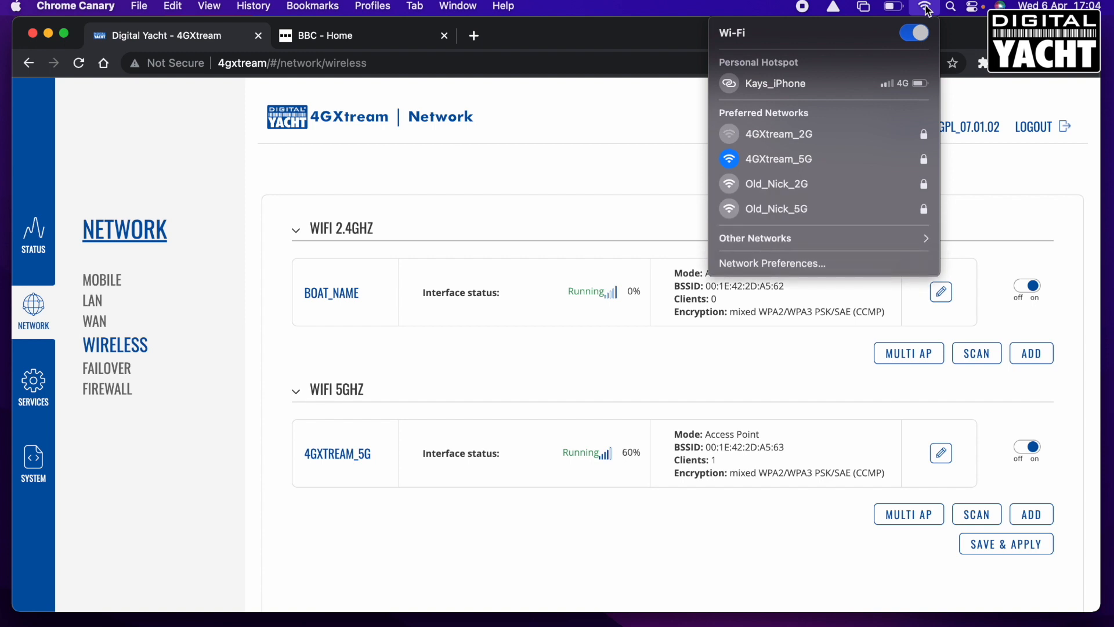
mouse_move(796, 183)
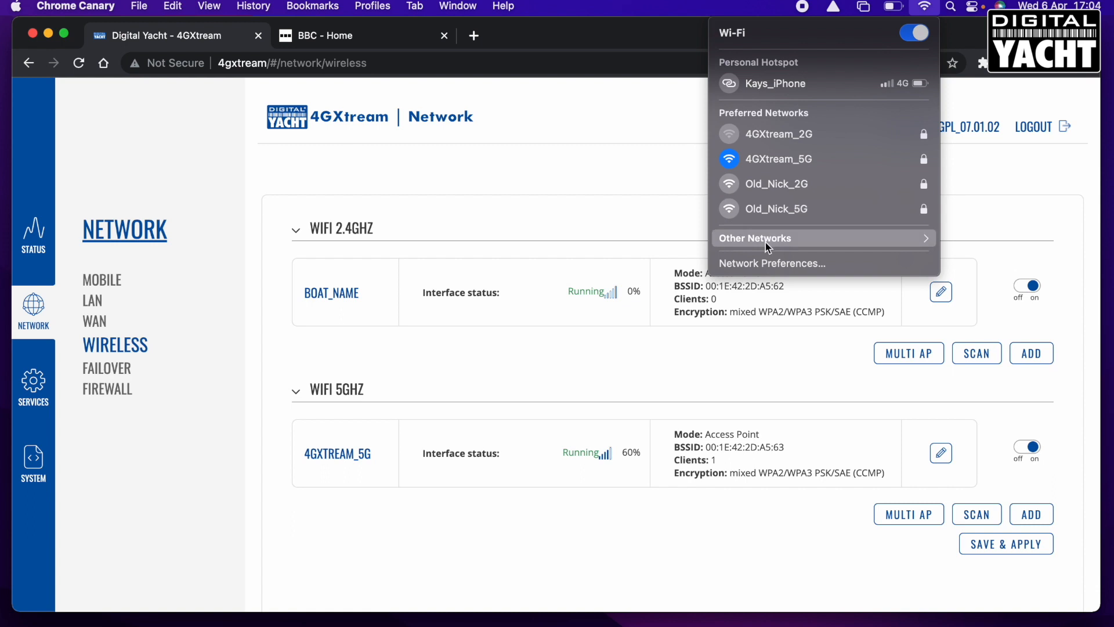
click(756, 238)
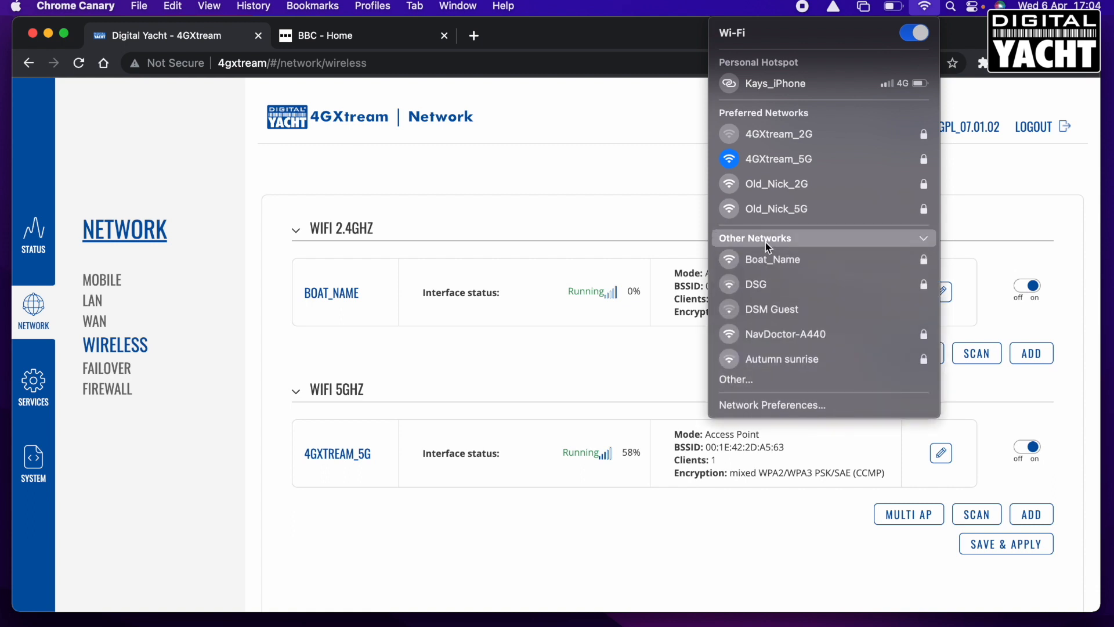
mouse_move(766, 247)
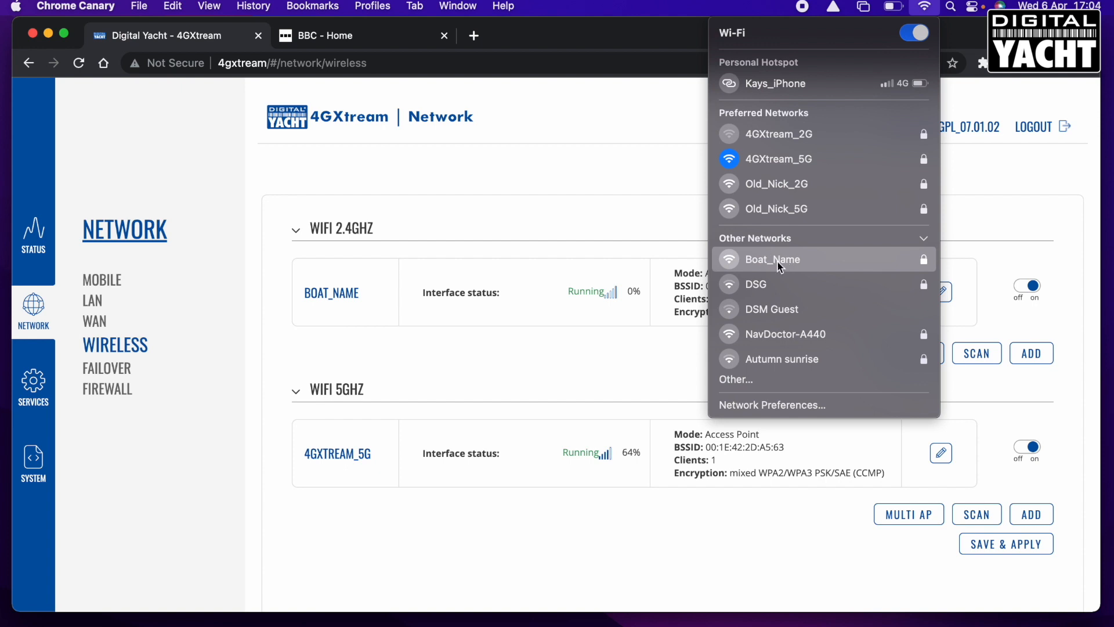
mouse_move(790, 267)
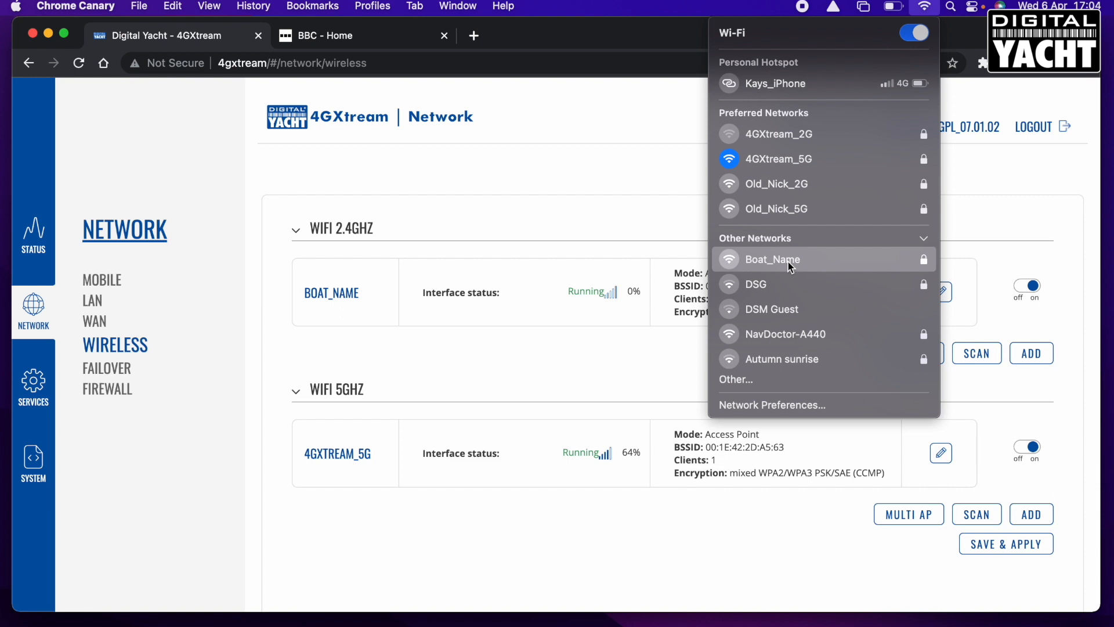
click(773, 258)
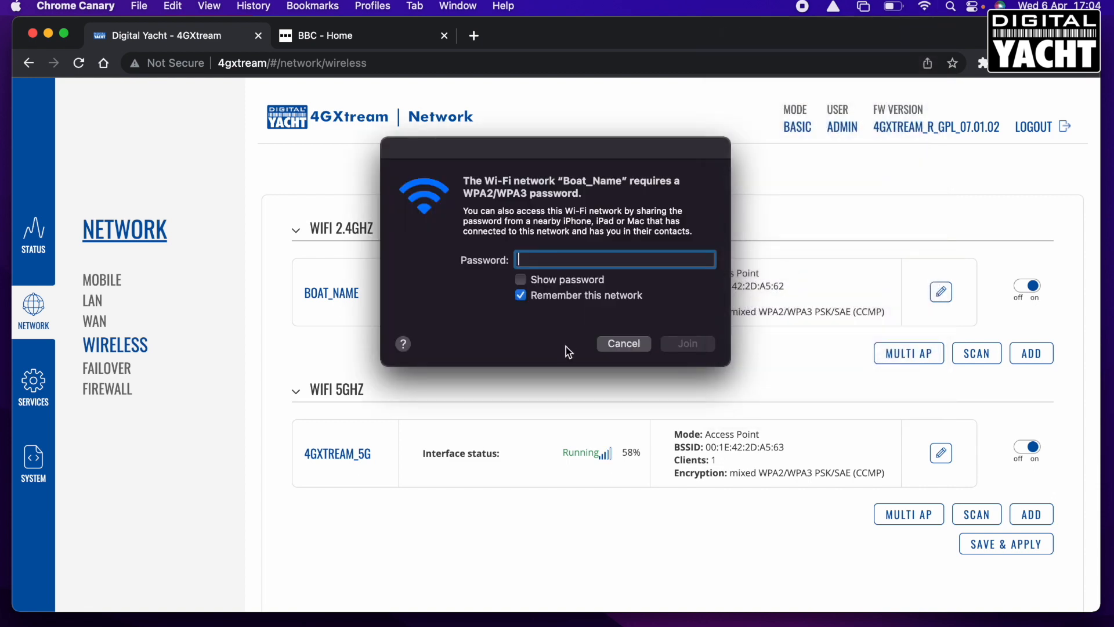
text(•)
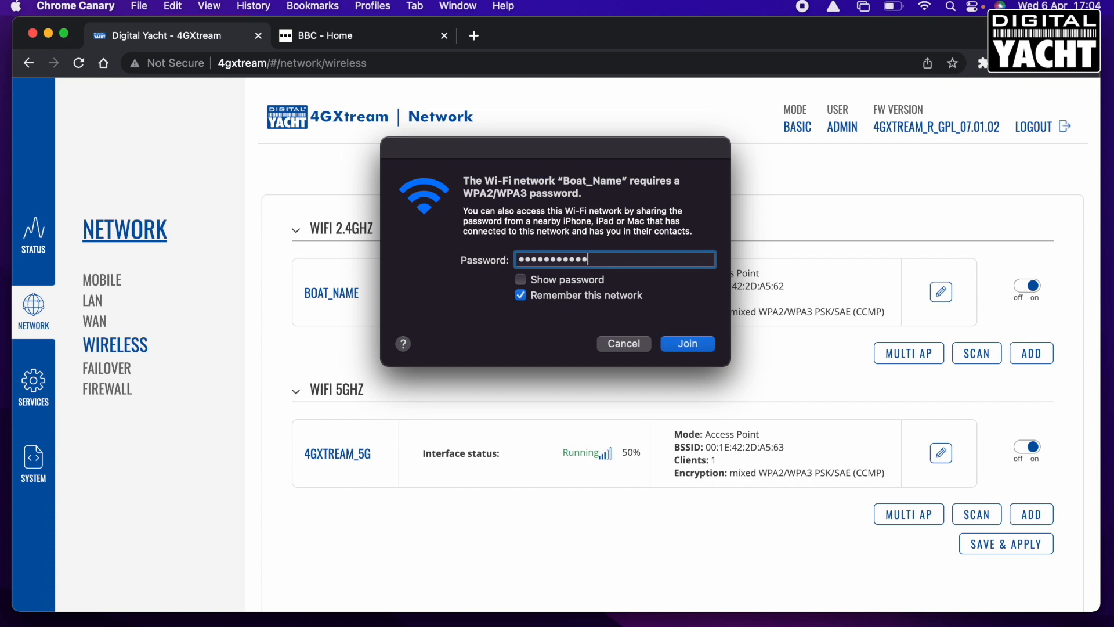
click(521, 280)
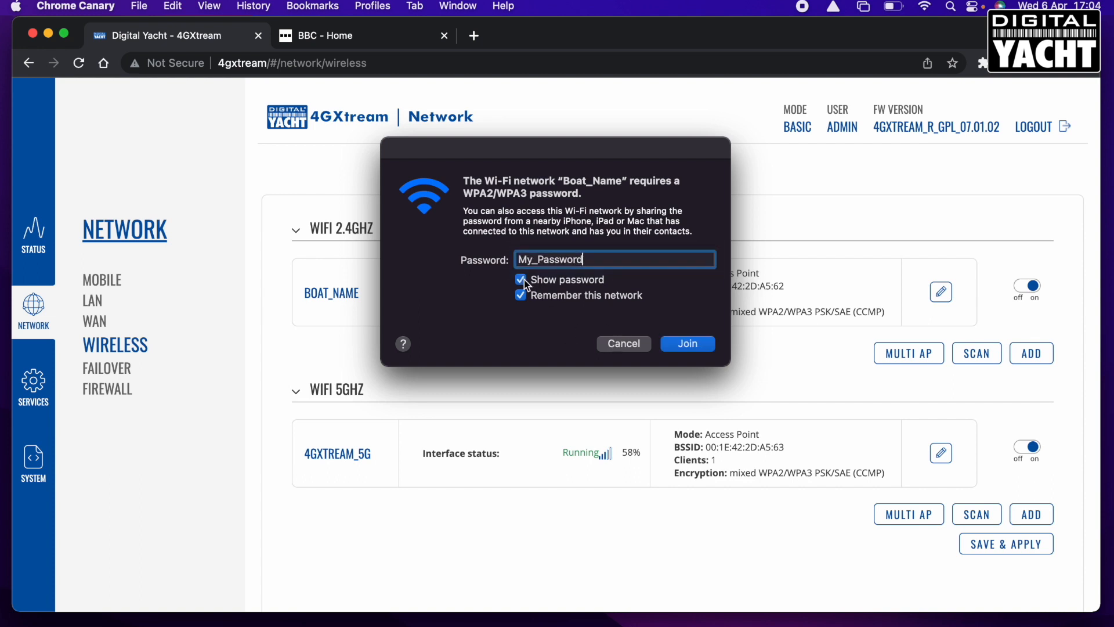
click(686, 343)
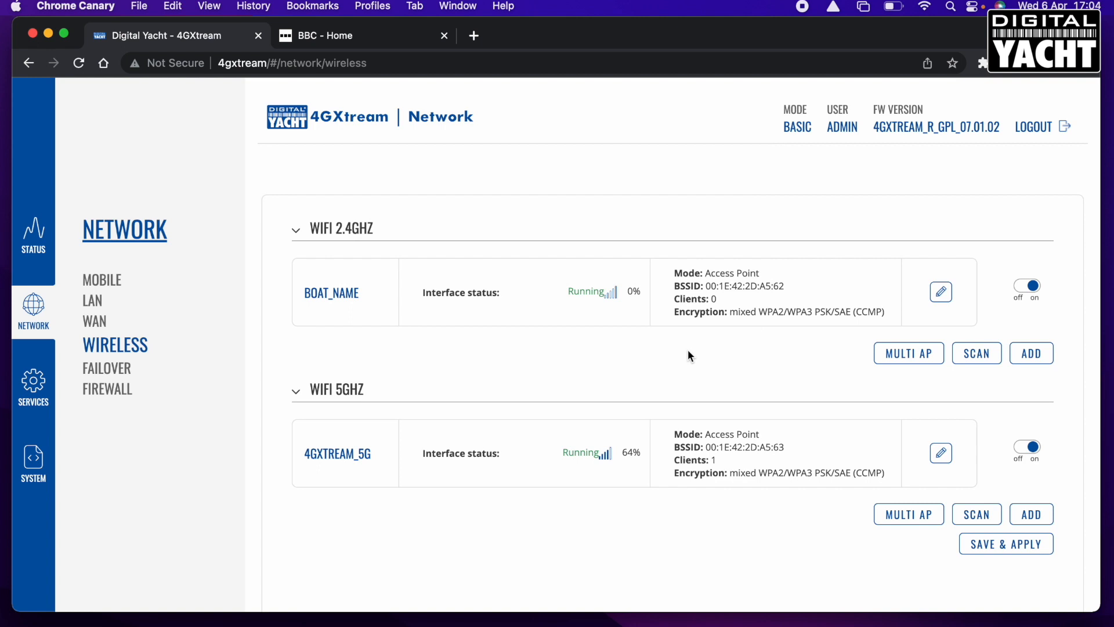
mouse_move(918, 38)
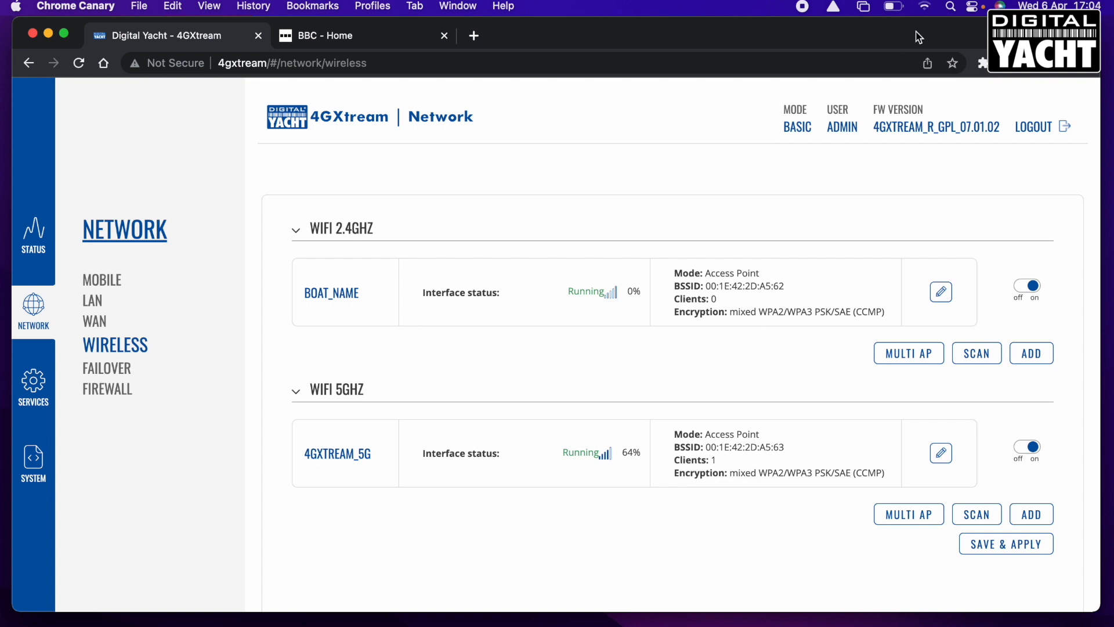
Confirm BOAT_NAME shows Clients: 1, then bring up the list of status pages
click(925, 7)
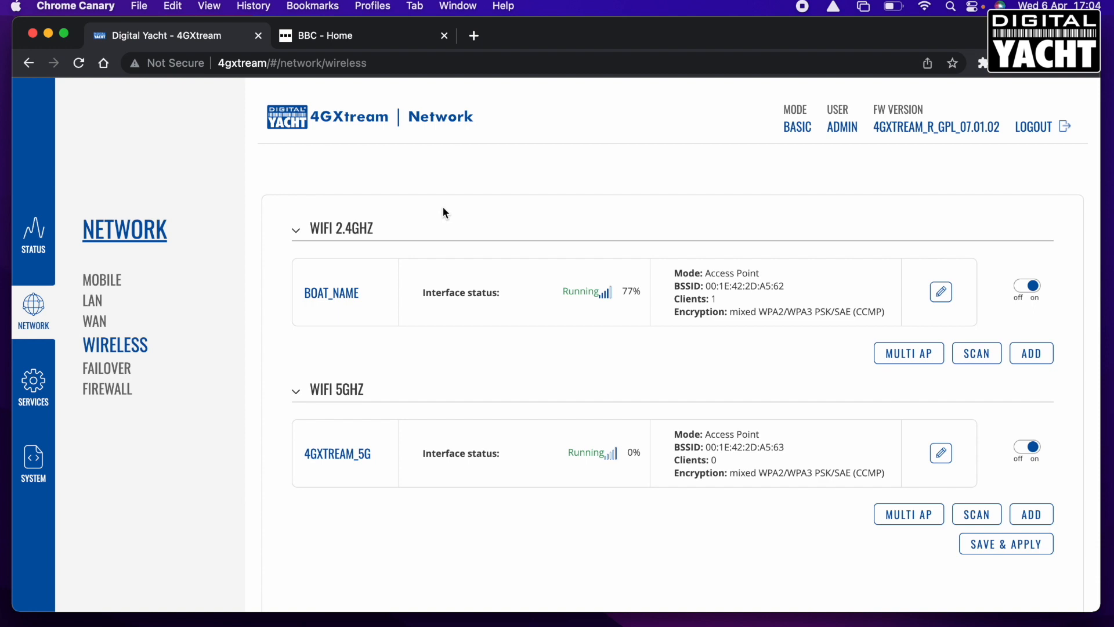
mouse_move(299, 249)
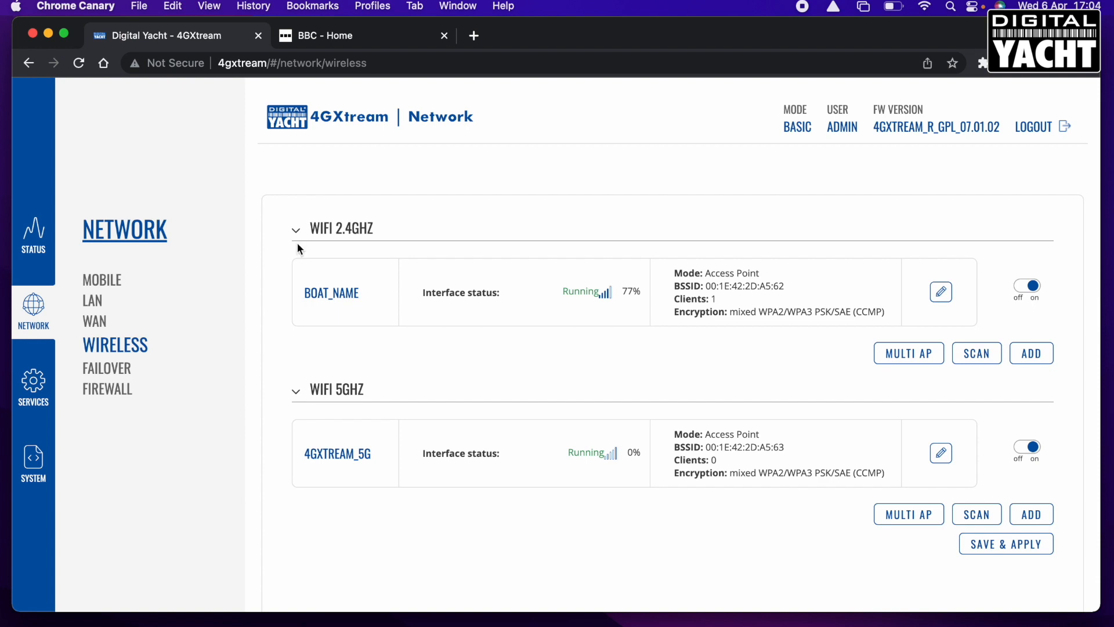
mouse_move(175, 241)
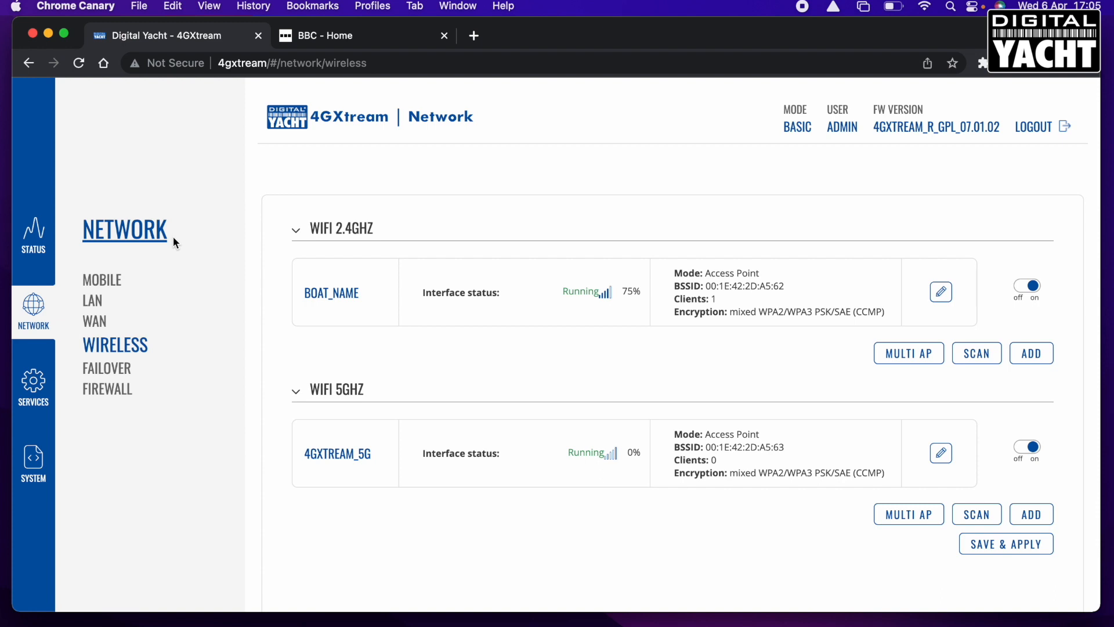
click(32, 240)
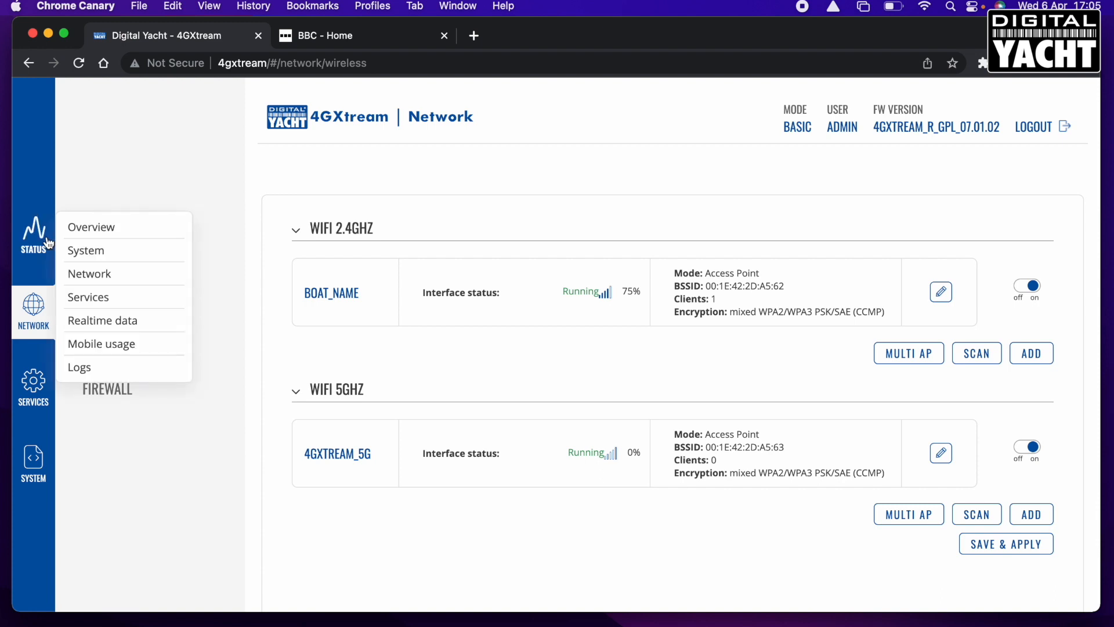